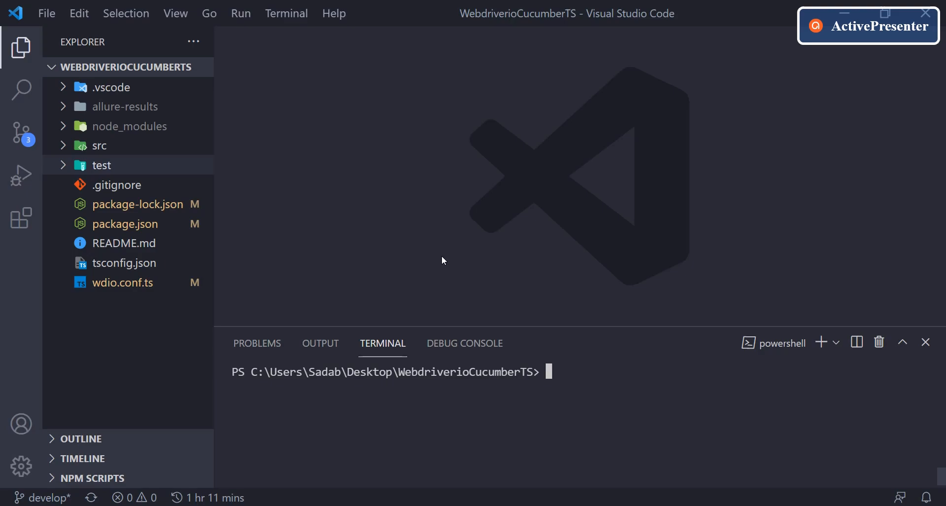
pyautogui.moveTo(435, 250)
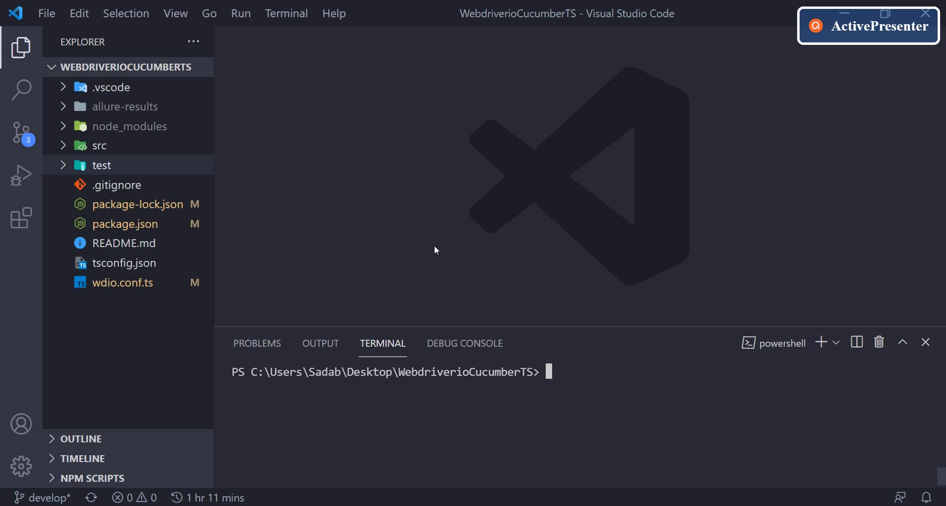
pyautogui.moveTo(327, 228)
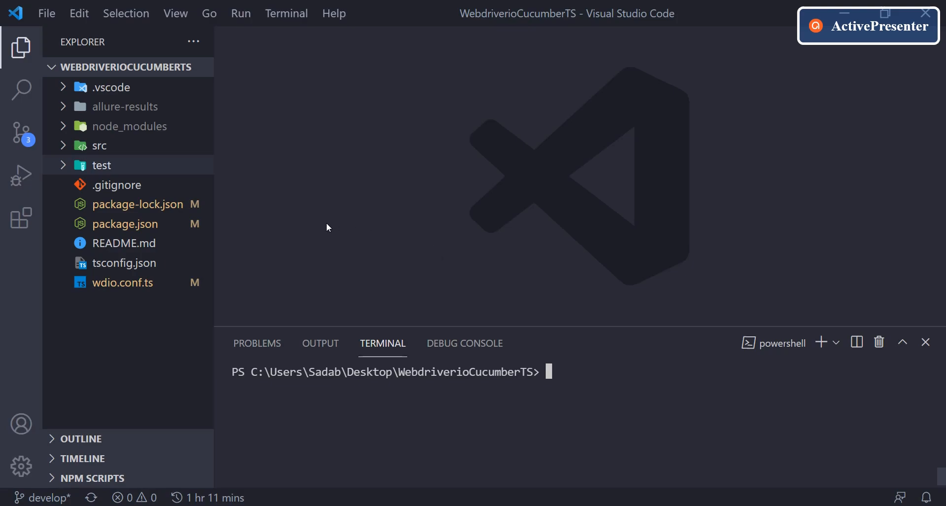
pyautogui.moveTo(291, 190)
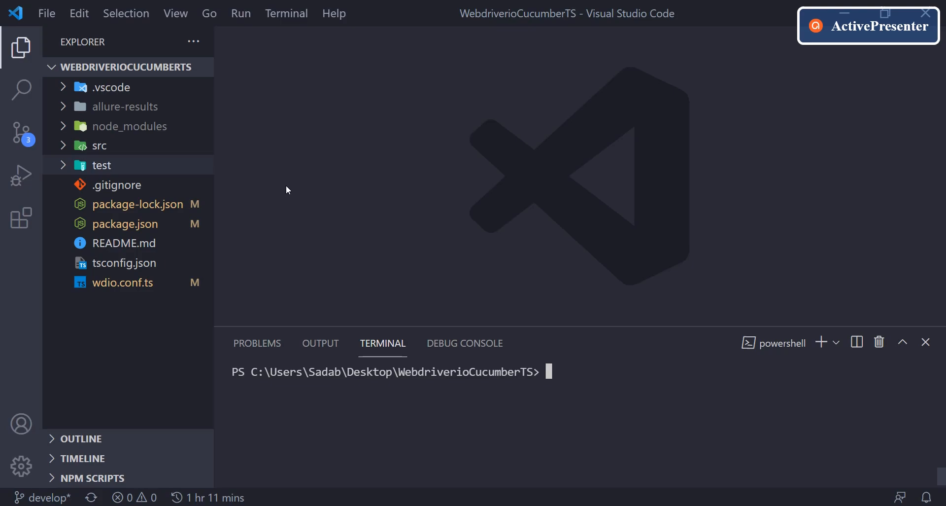
pyautogui.moveTo(110, 168)
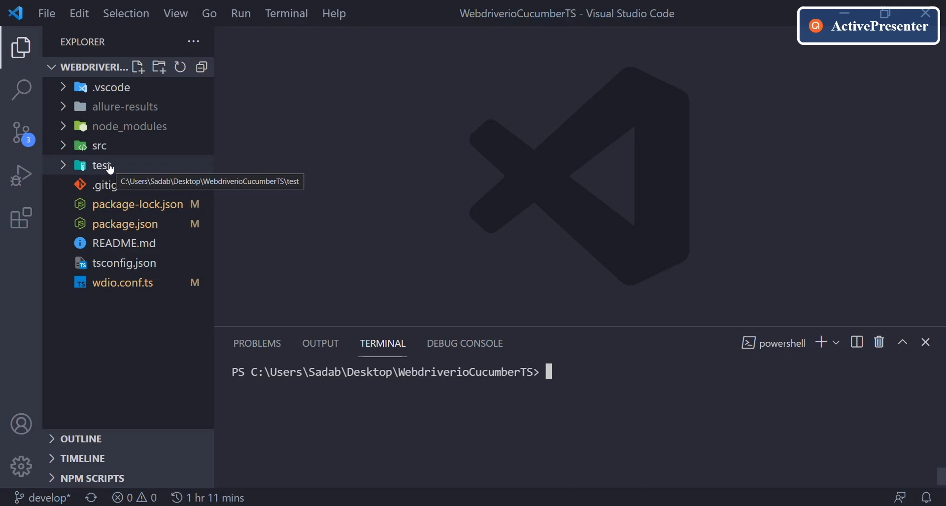
pyautogui.moveTo(94, 148)
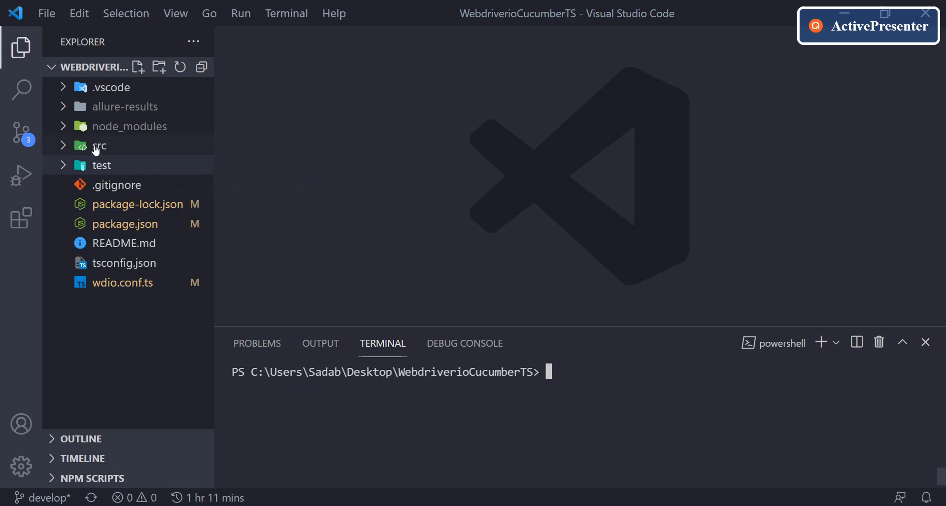
# Step: Browse into src and test/steps in the Explorer and view waitex.steps.ts
pyautogui.click(99, 146)
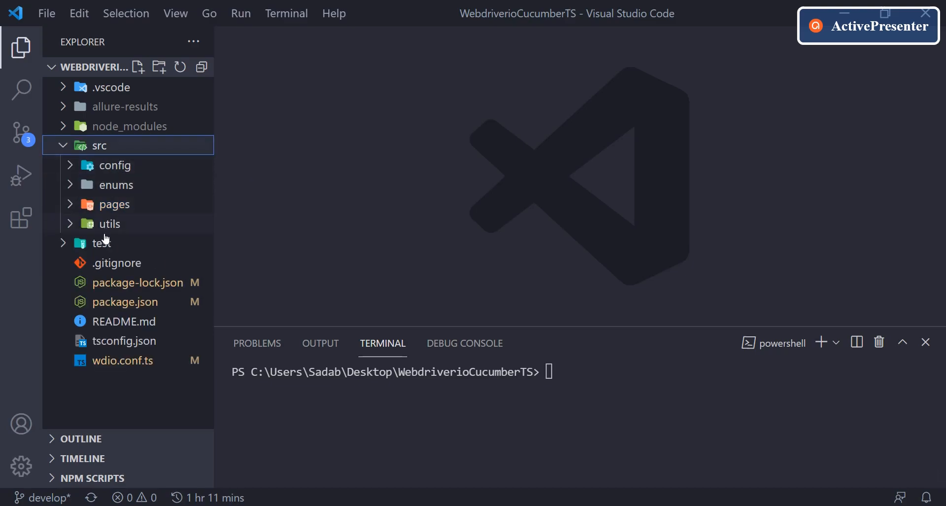
pyautogui.click(103, 242)
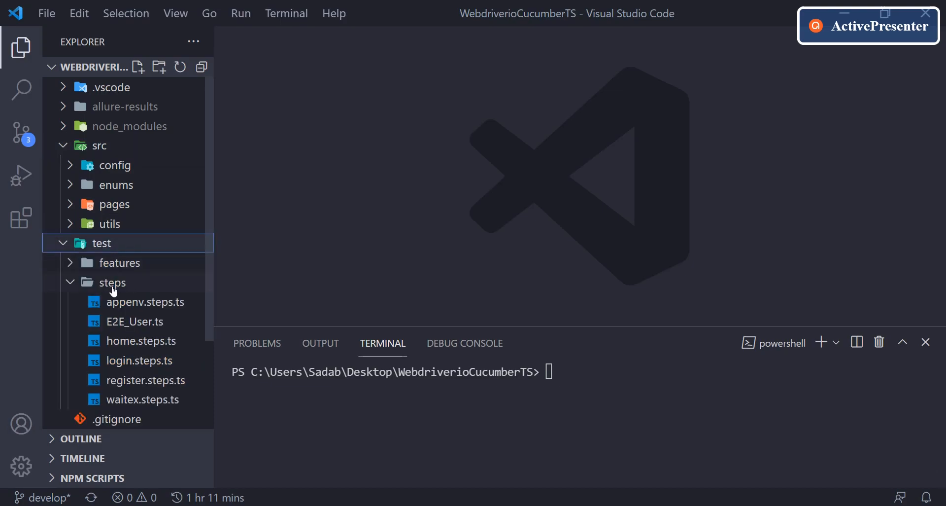
pyautogui.click(113, 282)
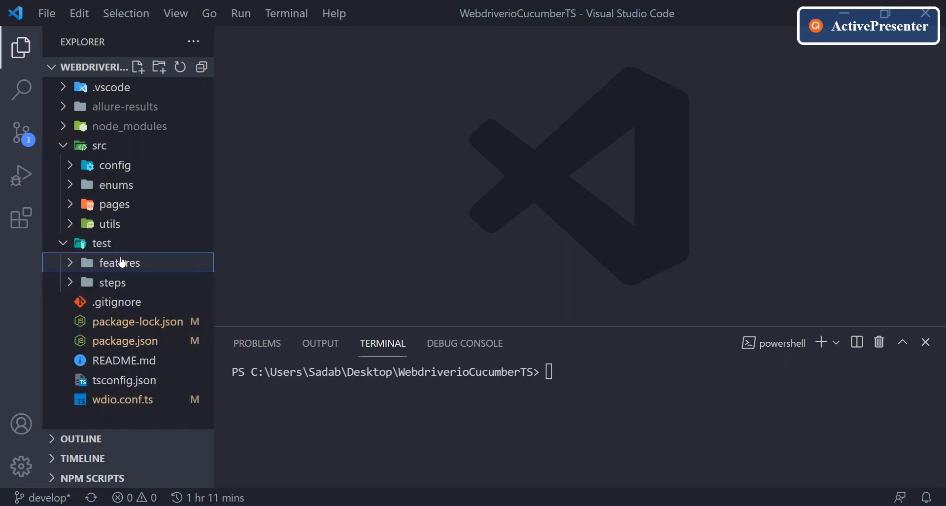
pyautogui.click(112, 282)
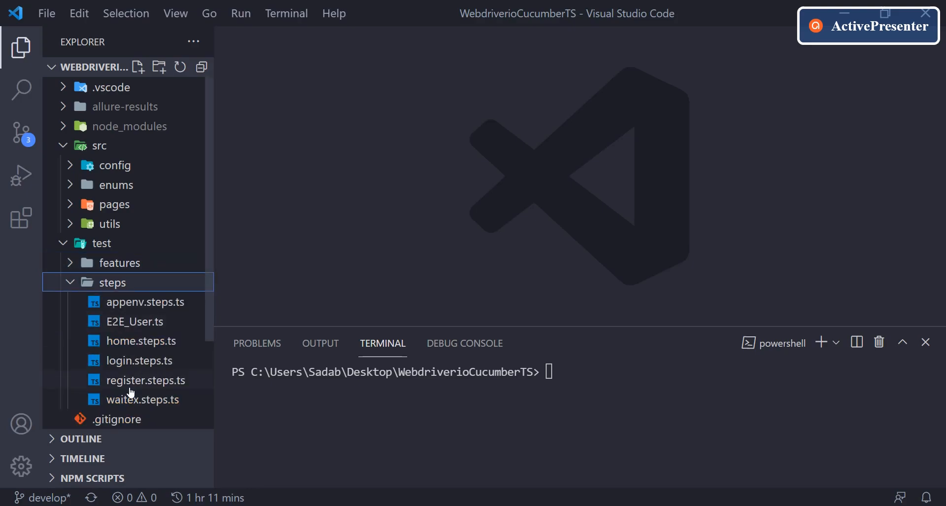
pyautogui.click(144, 399)
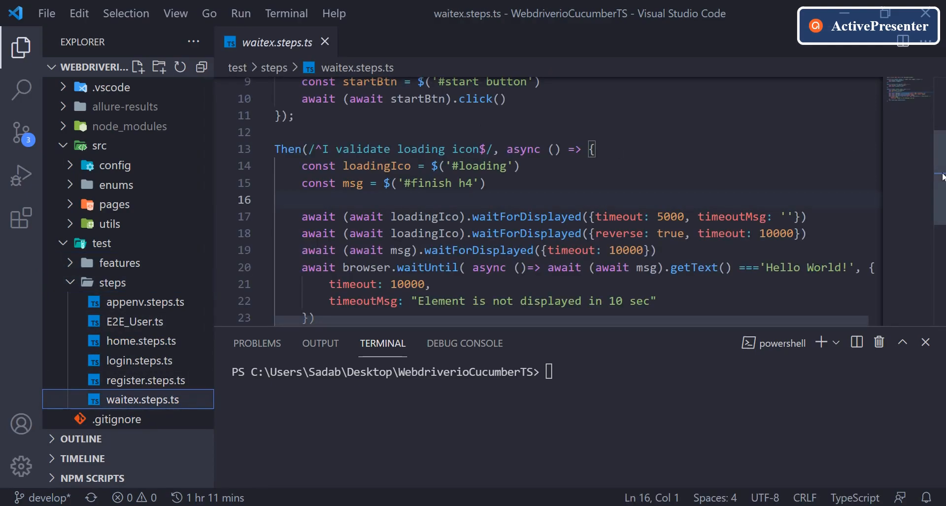
pyautogui.scroll(3)
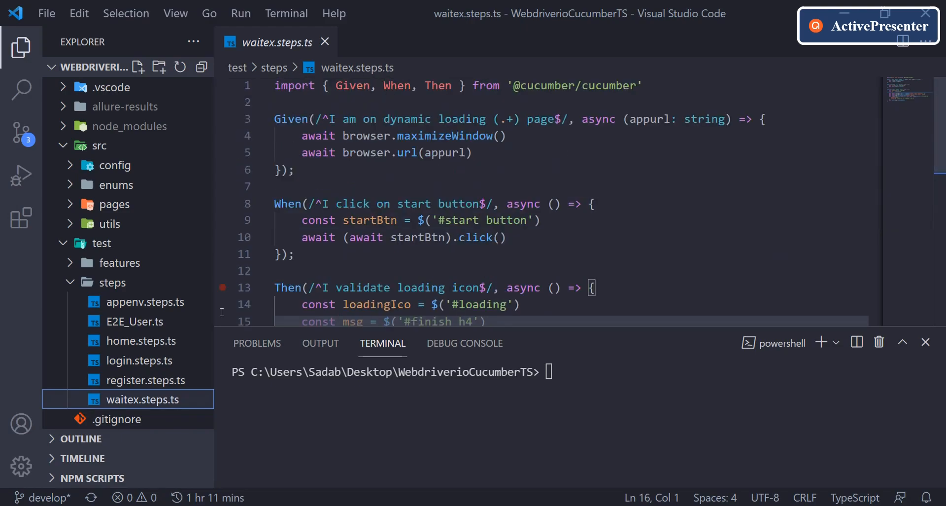
# Step: View register.steps.ts and its chaiPage import from src/pages/register.page
pyautogui.click(144, 381)
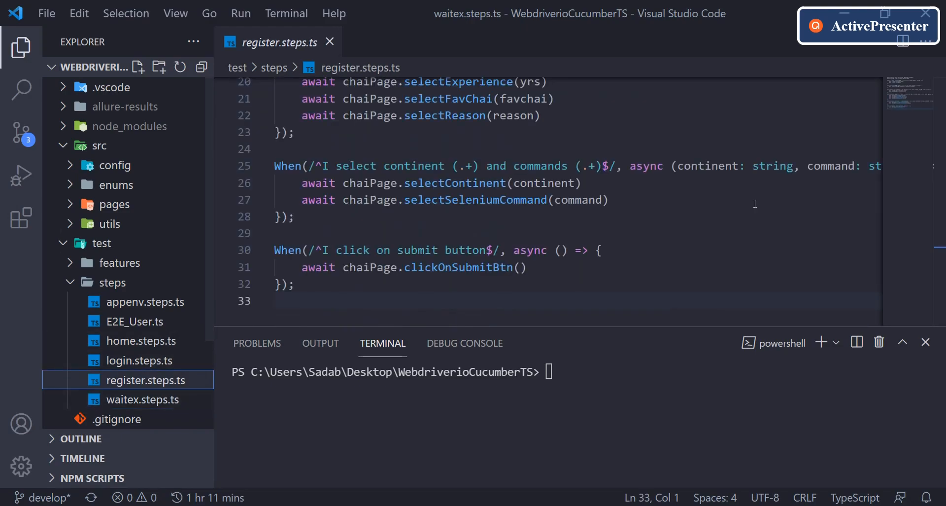
pyautogui.scroll(3)
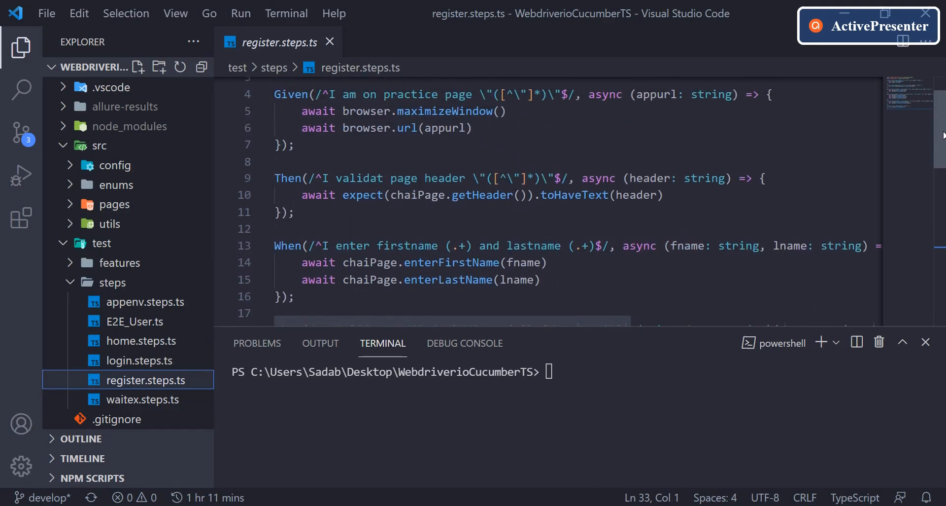
pyautogui.scroll(3)
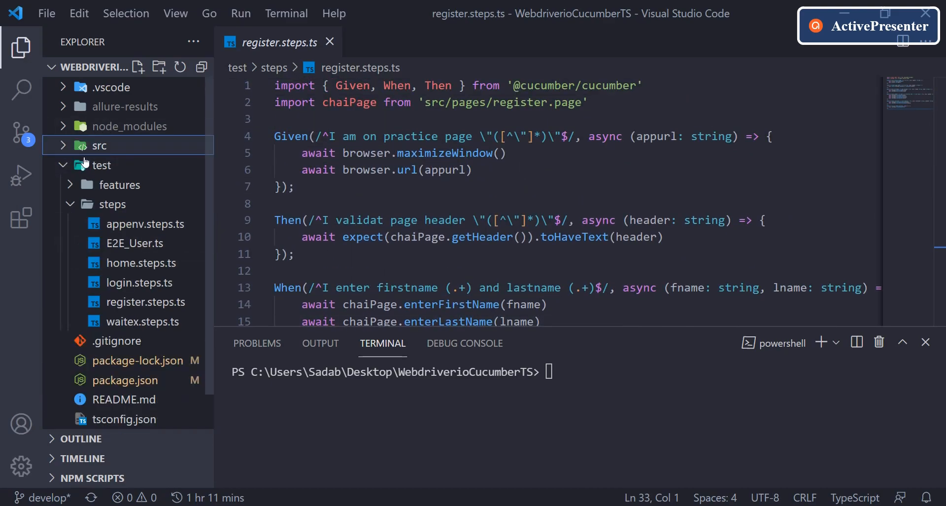
pyautogui.moveTo(429, 103)
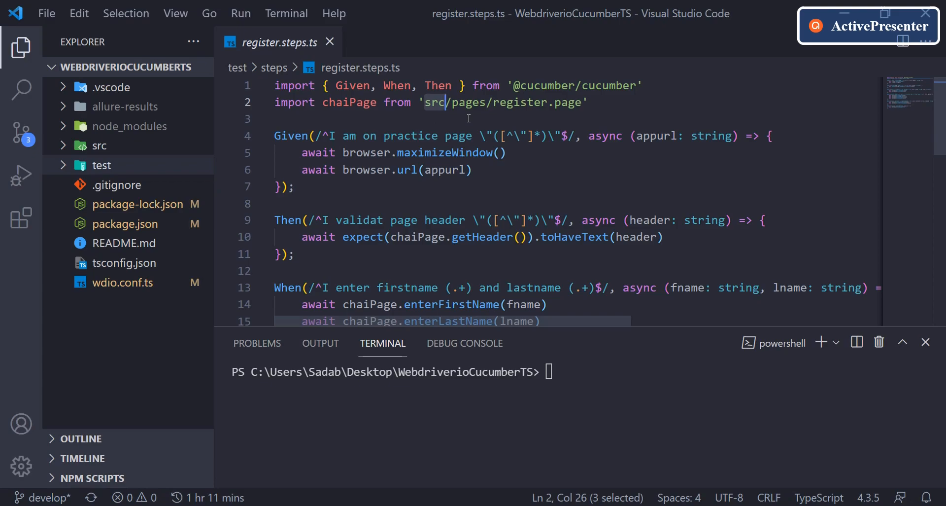
pyautogui.click(441, 119)
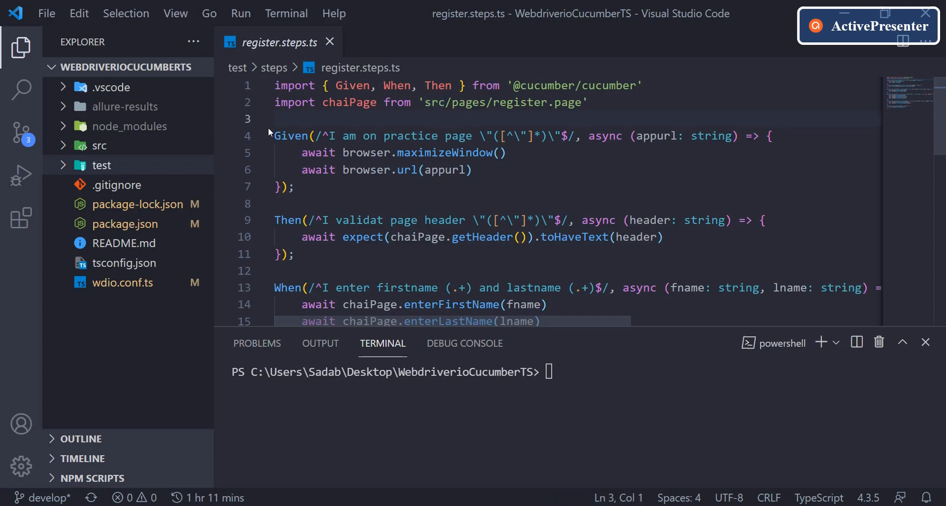
pyautogui.click(101, 164)
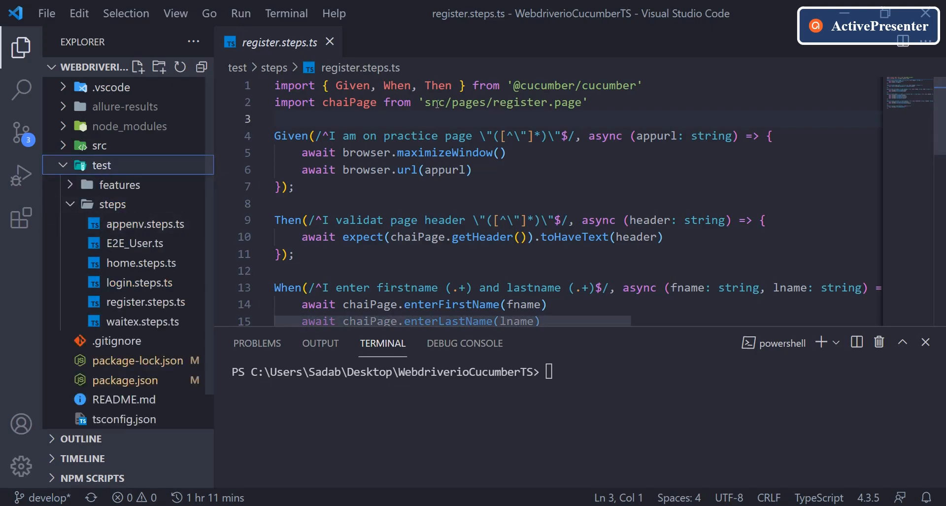
# Step: Review appenv, E2E_User, home, login, register and waitex step files in turn
pyautogui.click(144, 224)
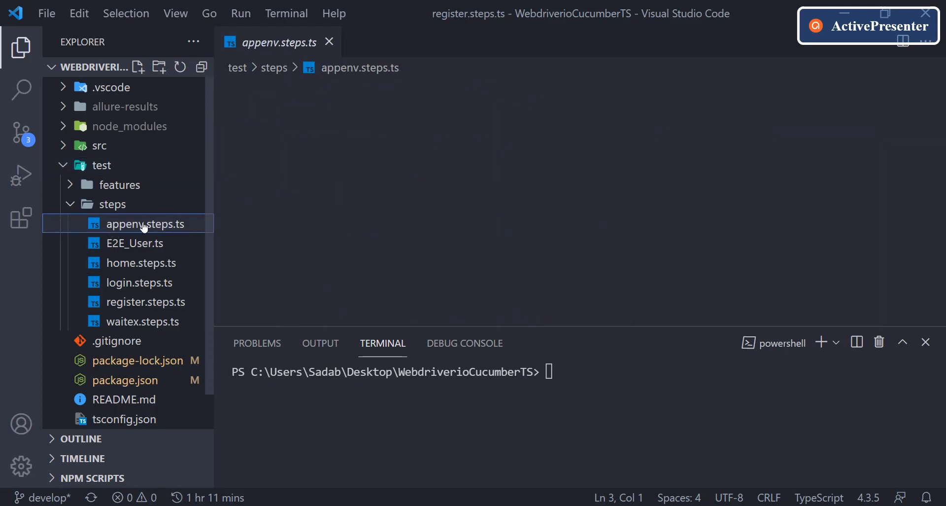
pyautogui.click(146, 224)
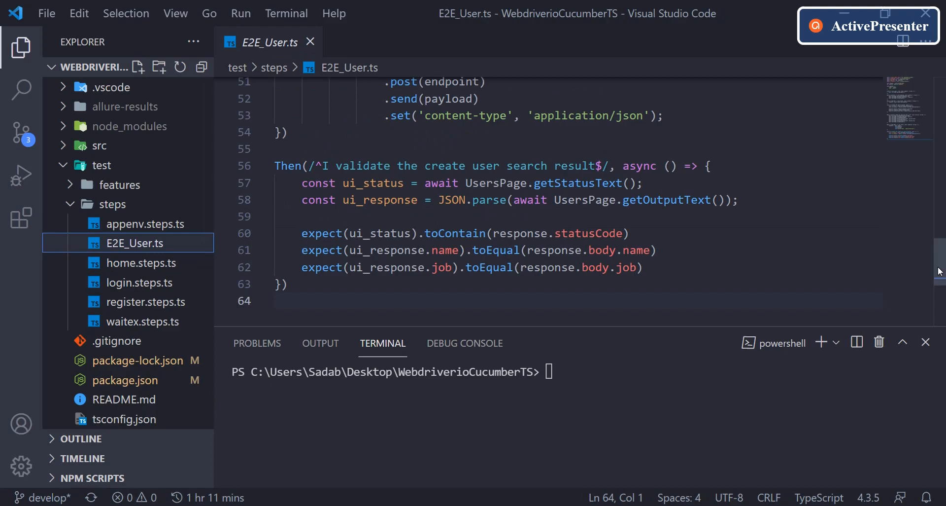
pyautogui.scroll(3)
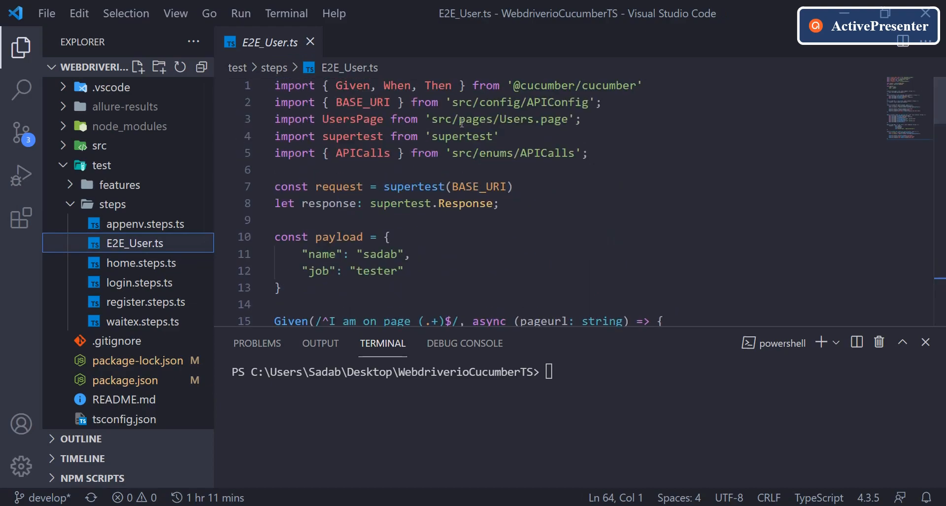
pyautogui.click(140, 262)
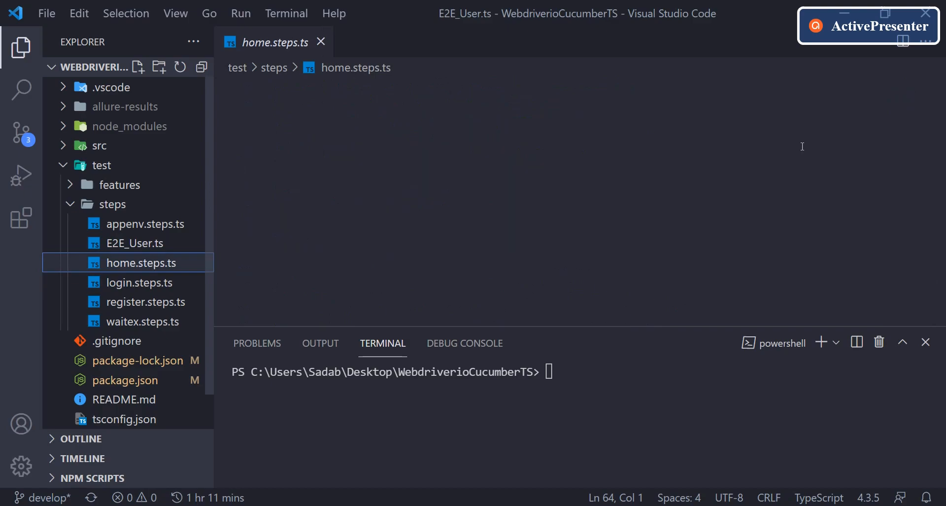
pyautogui.click(142, 262)
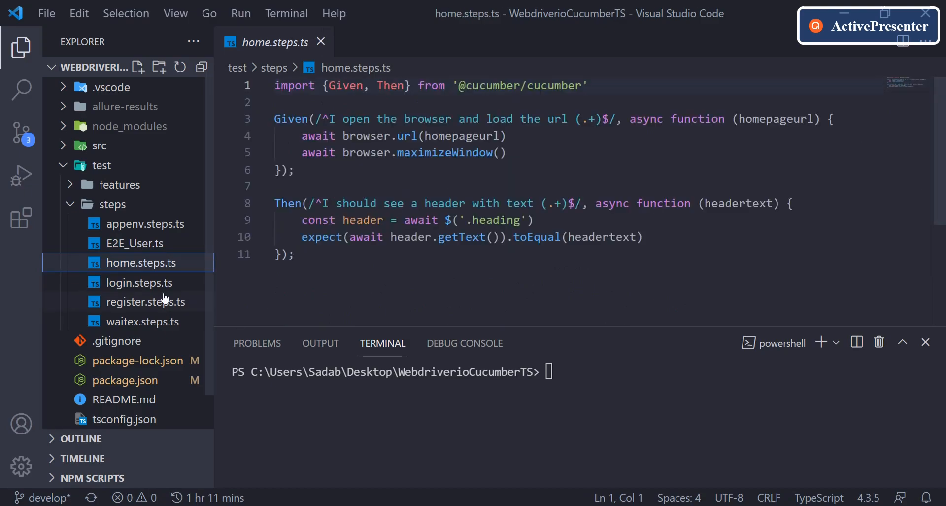
pyautogui.click(140, 281)
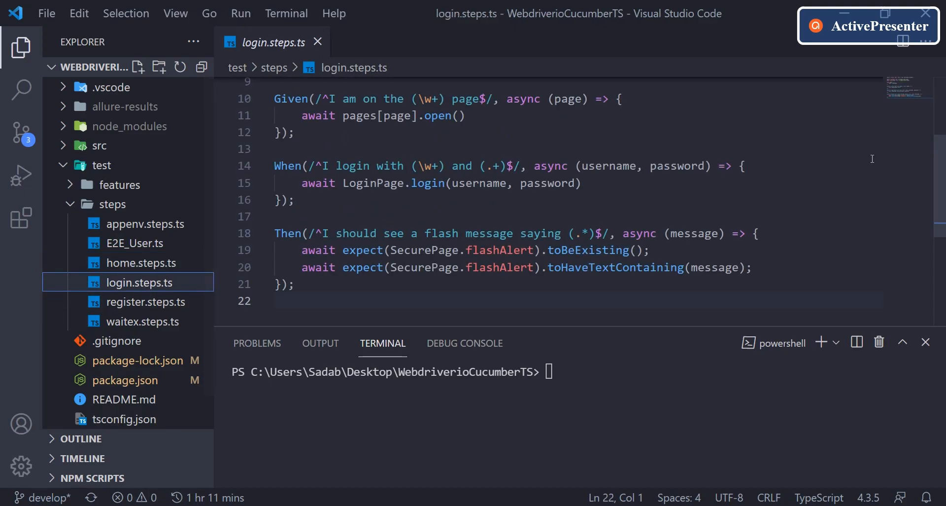
pyautogui.scroll(3)
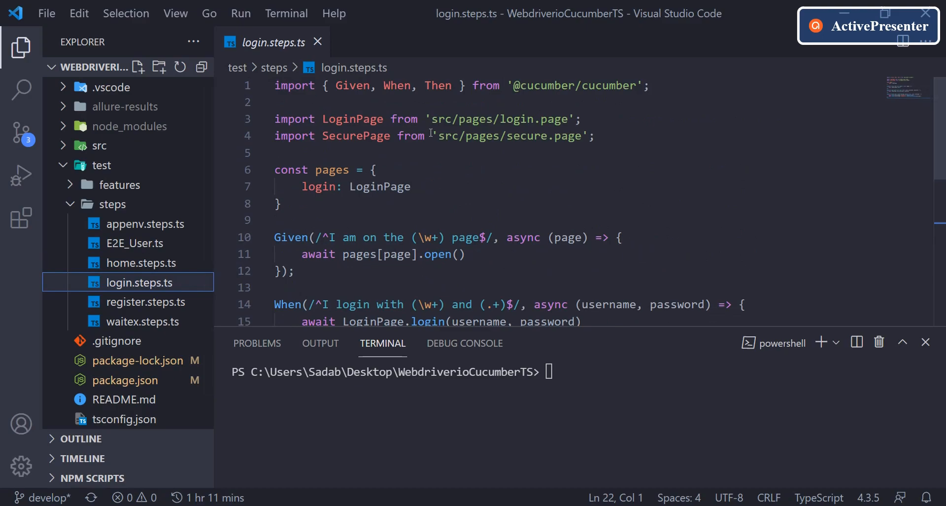
pyautogui.click(138, 302)
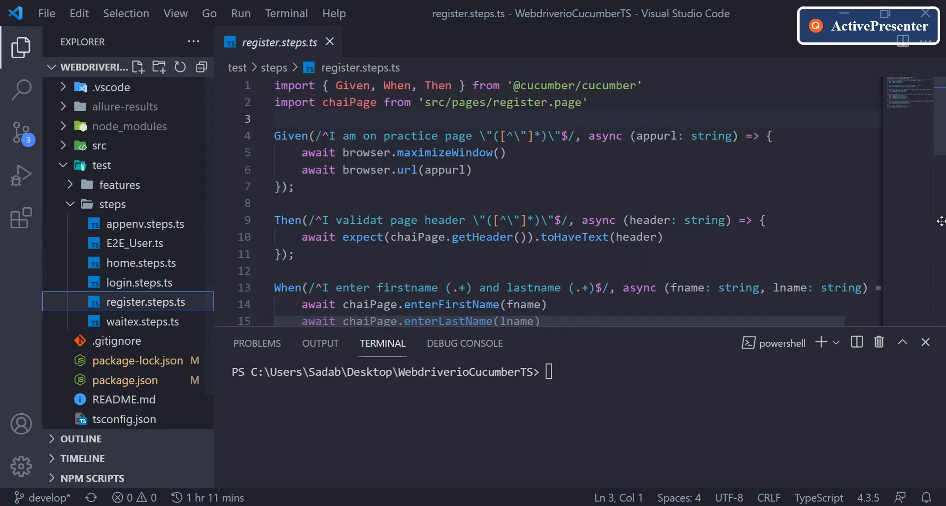
pyautogui.click(141, 320)
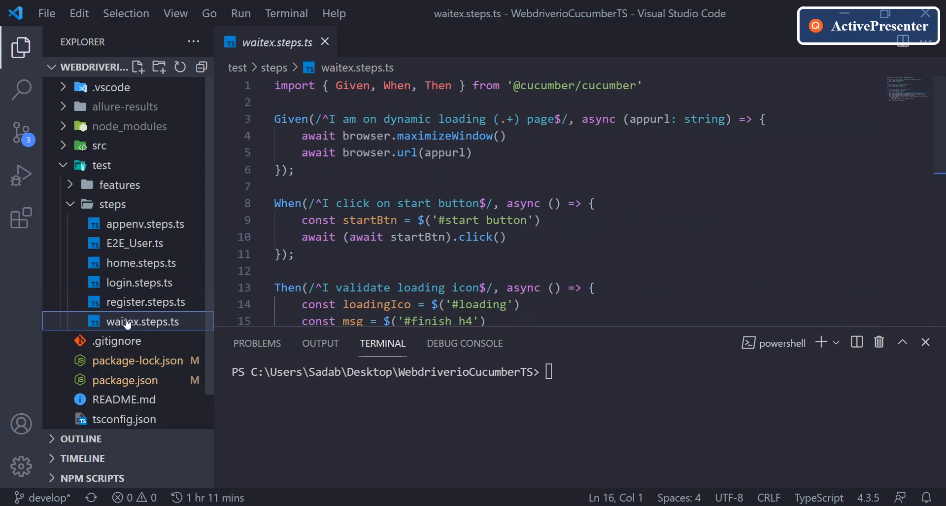
pyautogui.moveTo(101, 207)
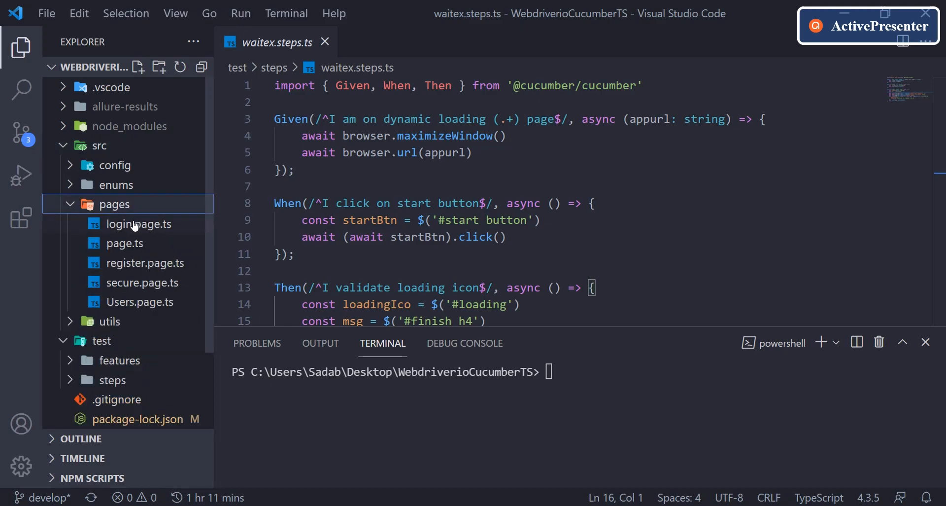
# Step: Select the '../utils/commands' path in register.page.ts's first import line
pyautogui.click(136, 223)
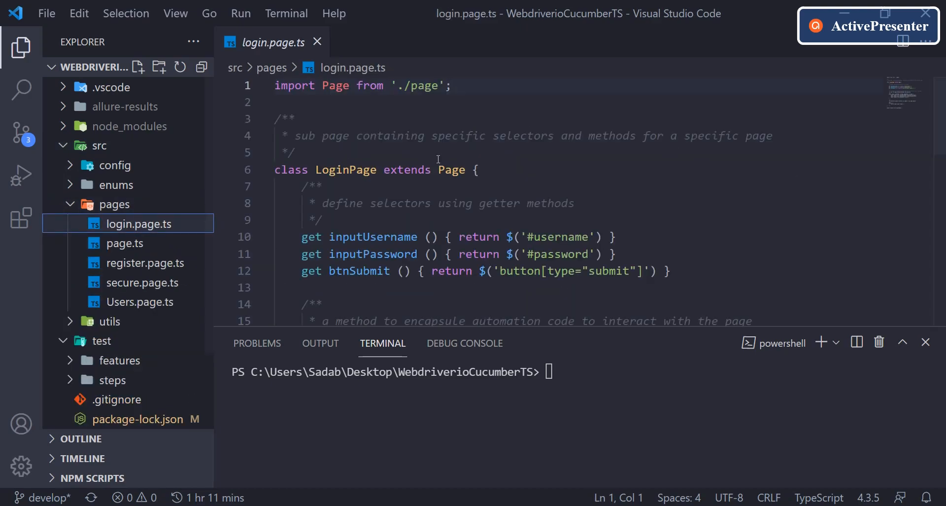
pyautogui.moveTo(118, 257)
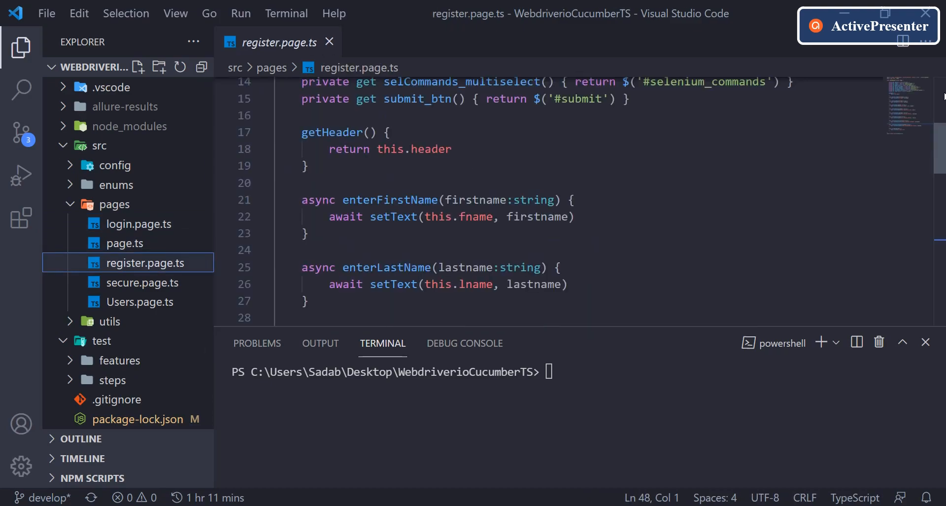
pyautogui.scroll(3)
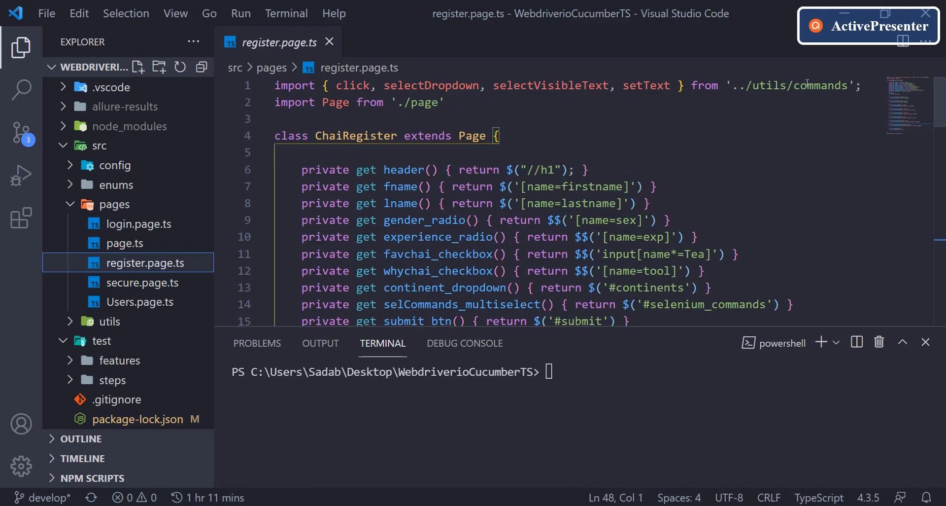
pyautogui.click(743, 85)
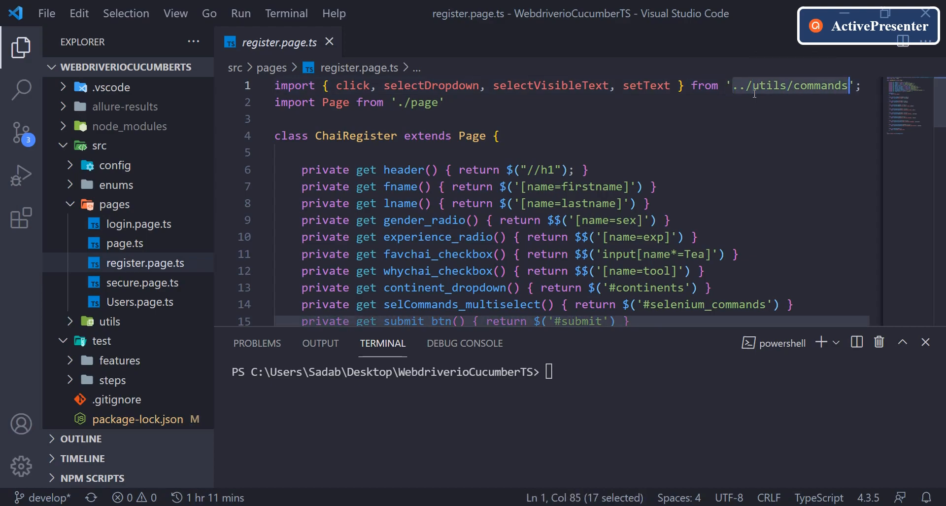
# Step: Change the import path to 'src/utils/commands' and save register.page.ts
pyautogui.write('s')
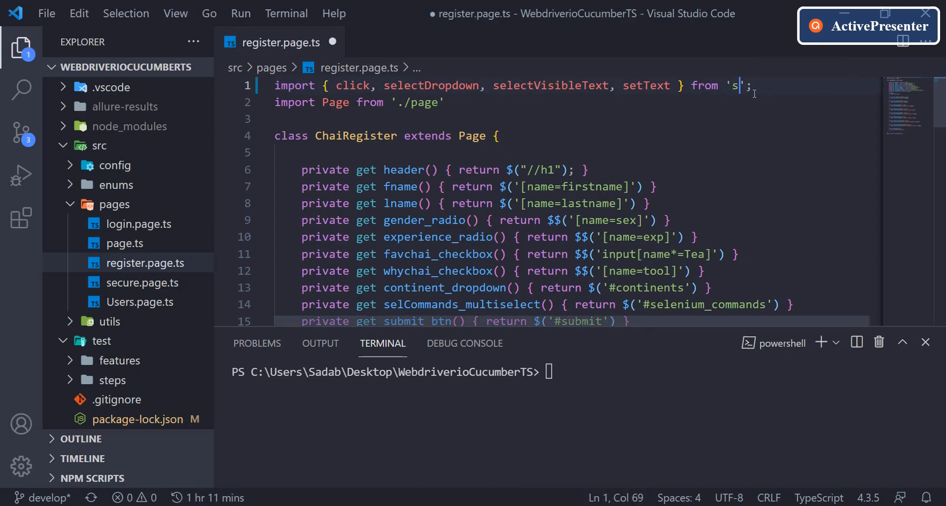
pyautogui.write('rc/utils/')
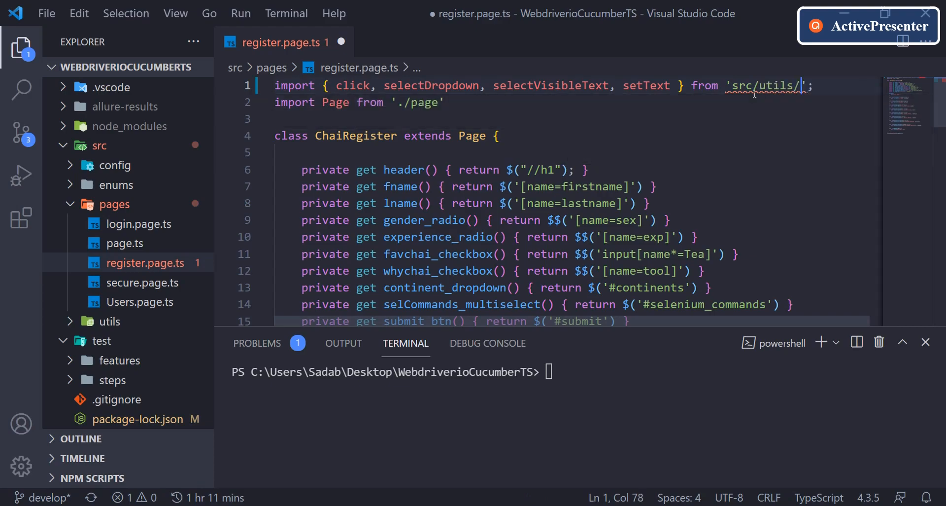
pyautogui.write('commands')
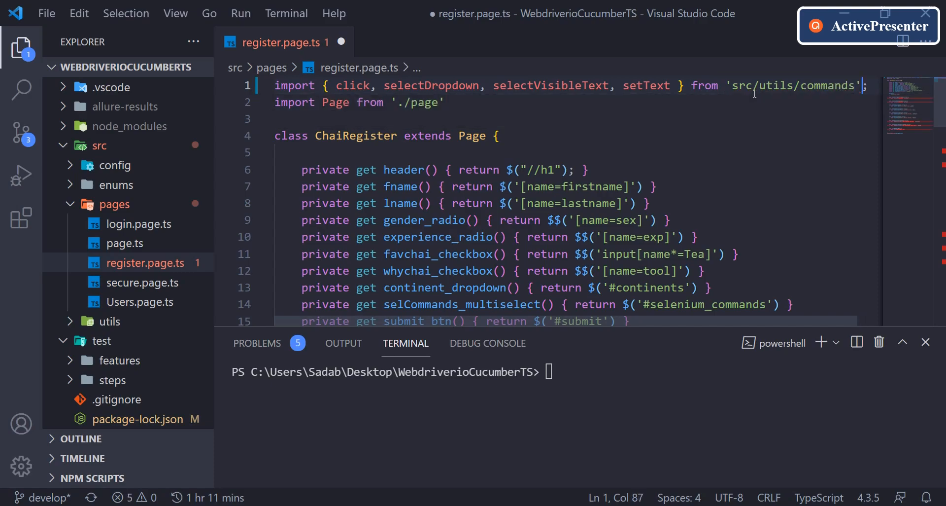
pyautogui.press('ctrl+s')
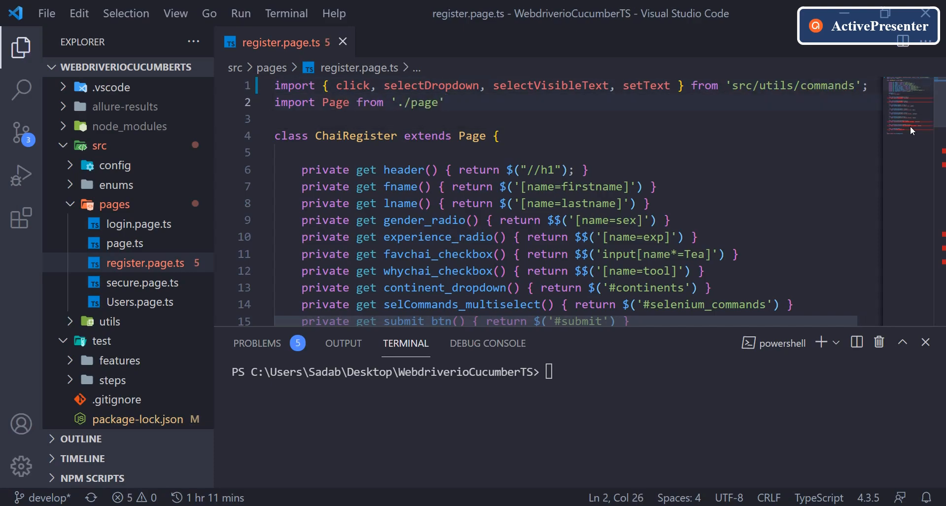
# Step: Look over the saved file, then switch to Users.page.ts in the Explorer
pyautogui.scroll(-3)
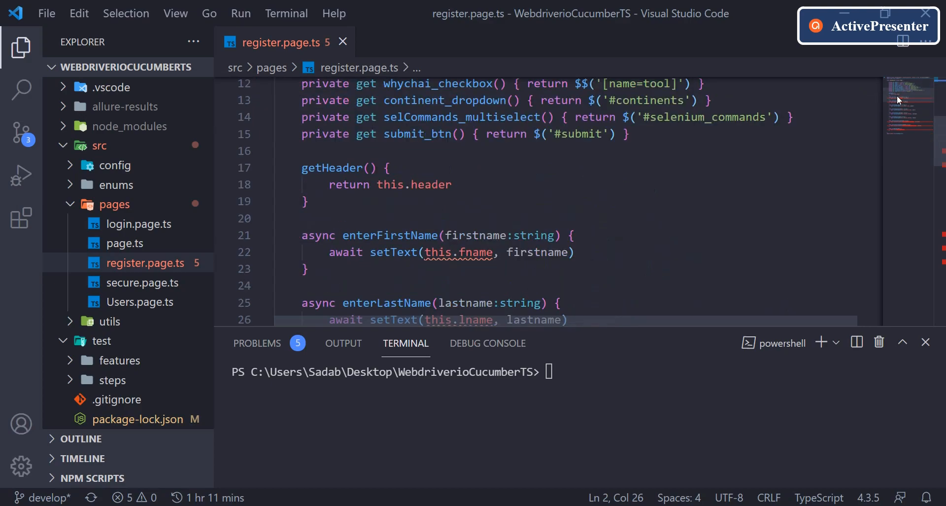
pyautogui.moveTo(418, 259)
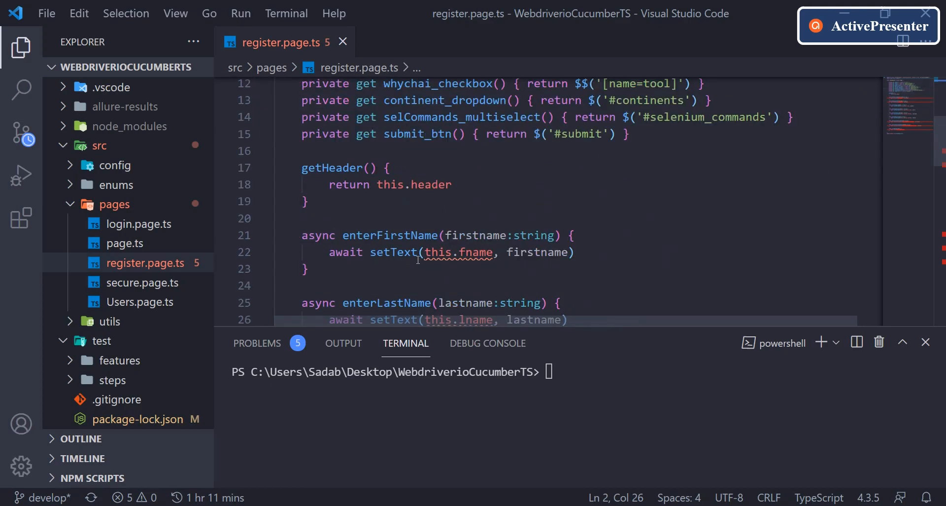
pyautogui.moveTo(690, 233)
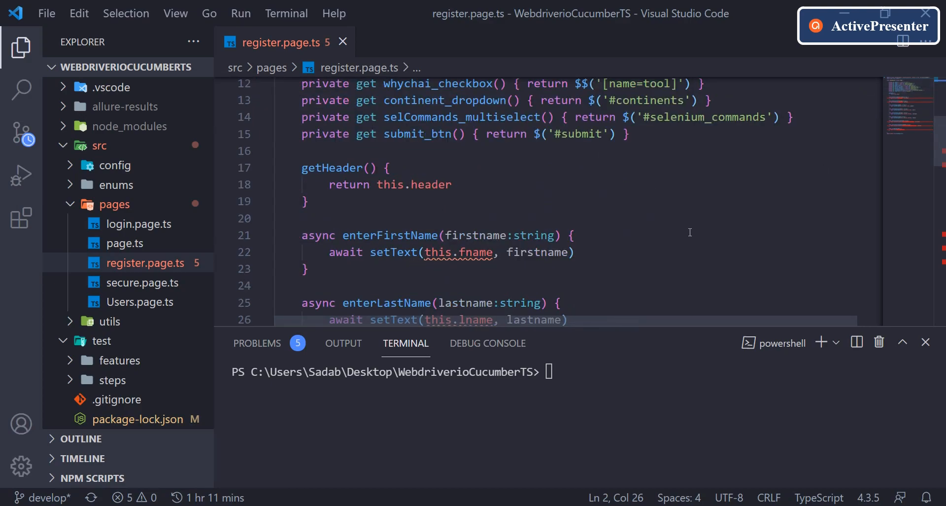
pyautogui.scroll(3)
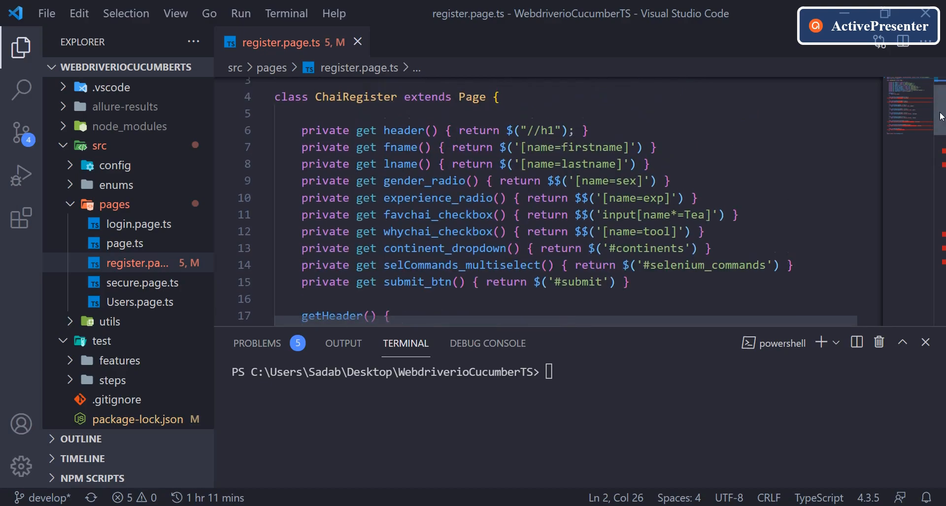
pyautogui.scroll(-3)
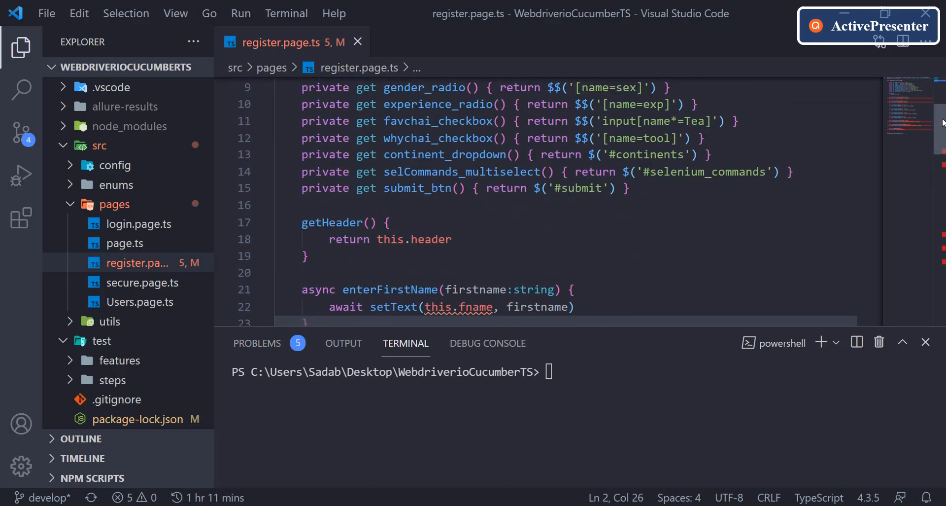
pyautogui.scroll(3)
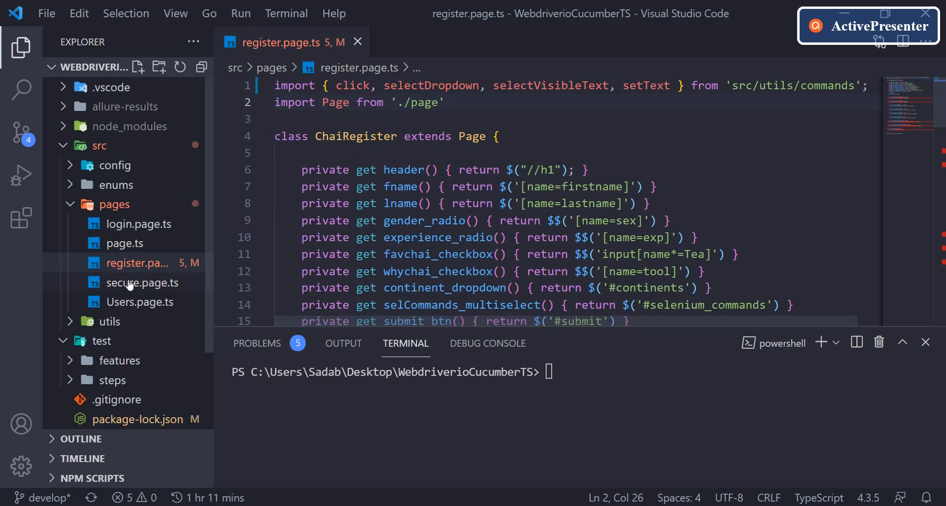
pyautogui.click(144, 282)
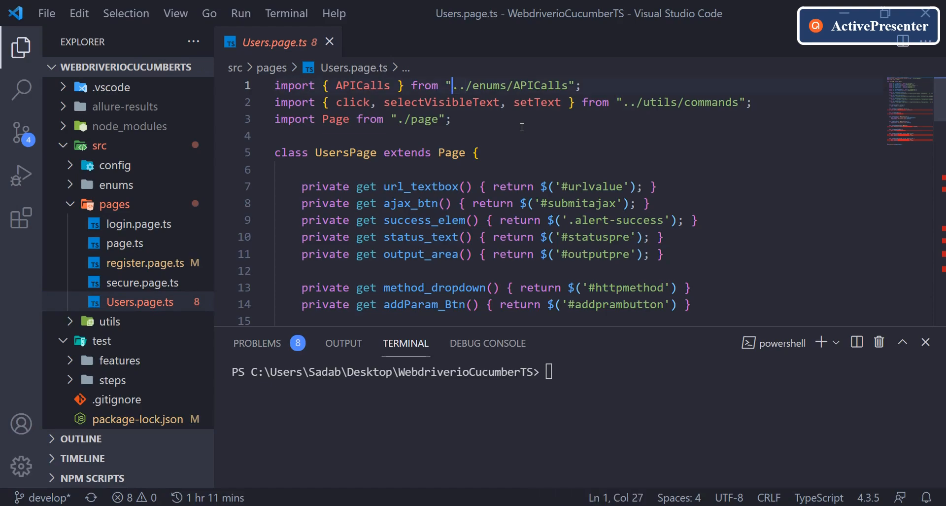
# Step: Rewrite Users.page.ts imports to 'src/enums/APICalls' and 'src/utils/commands' and save
pyautogui.write('s')
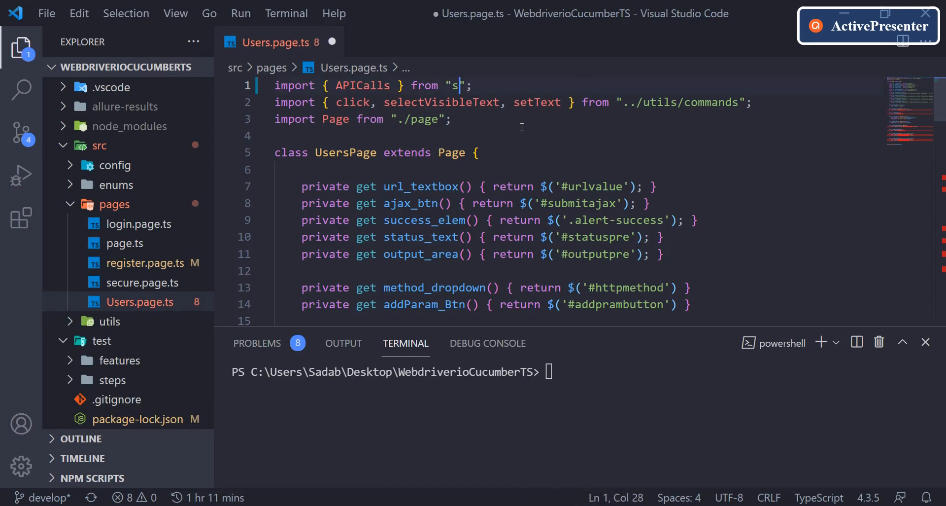
pyautogui.write('rc/')
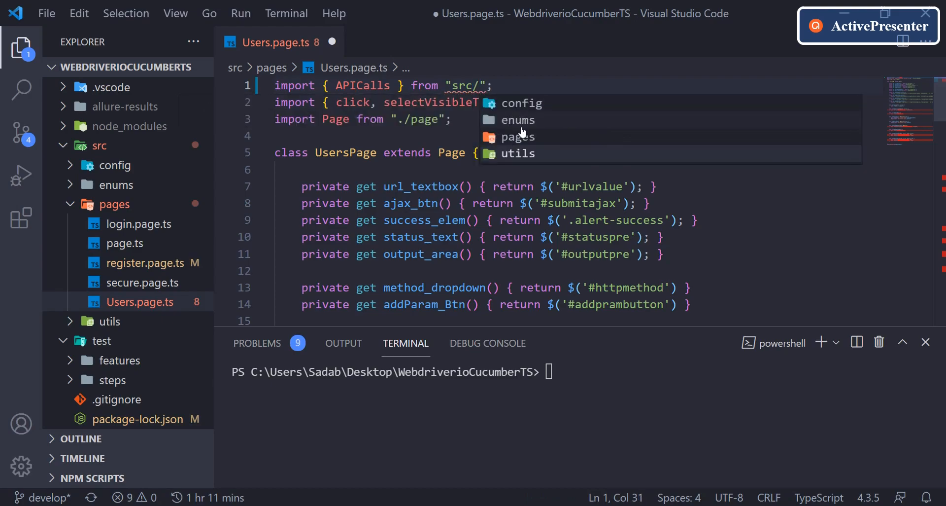
pyautogui.click(518, 119)
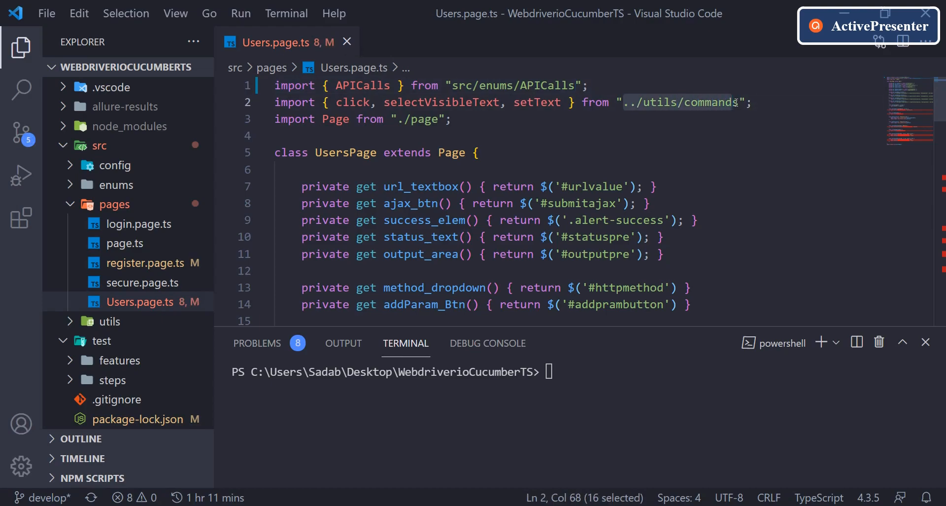
pyautogui.write('src')
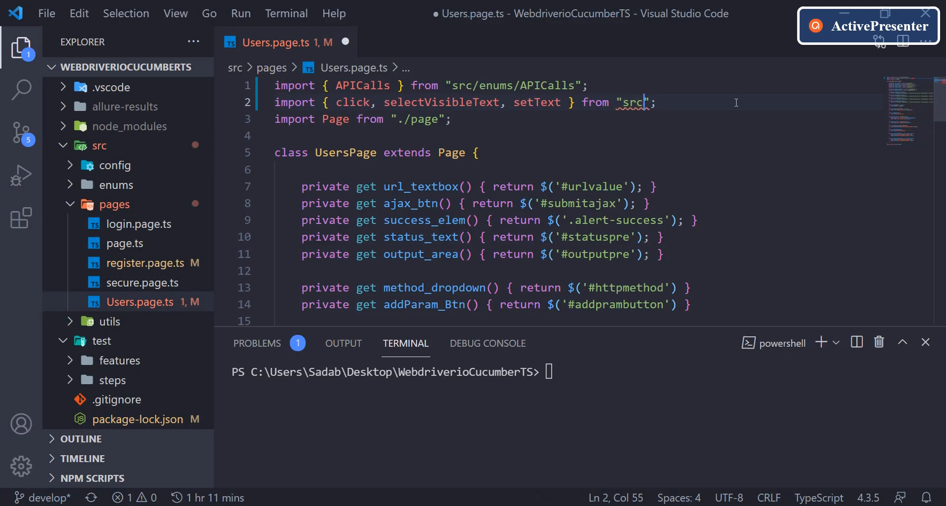
pyautogui.write('/utils/commands')
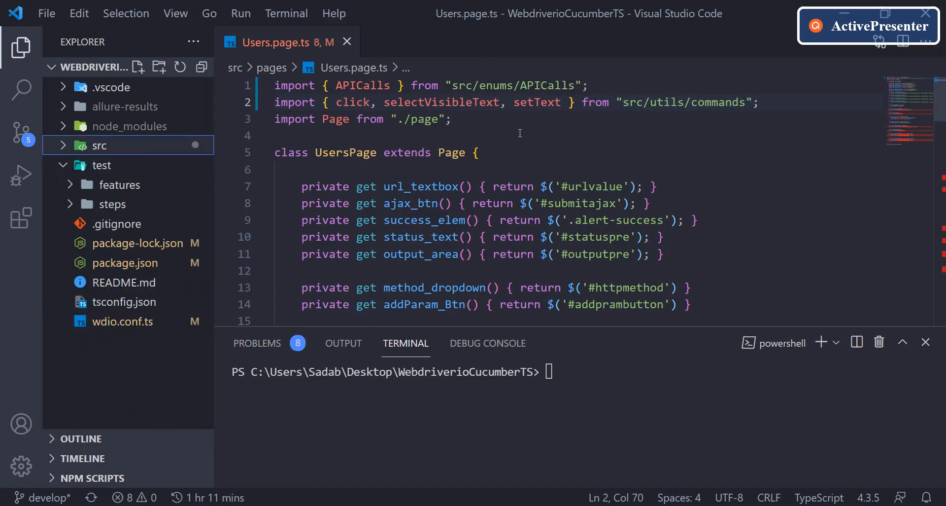
# Step: Close Users.page.ts, list the test features folder, and close waitex.feature after a glance
pyautogui.click(346, 43)
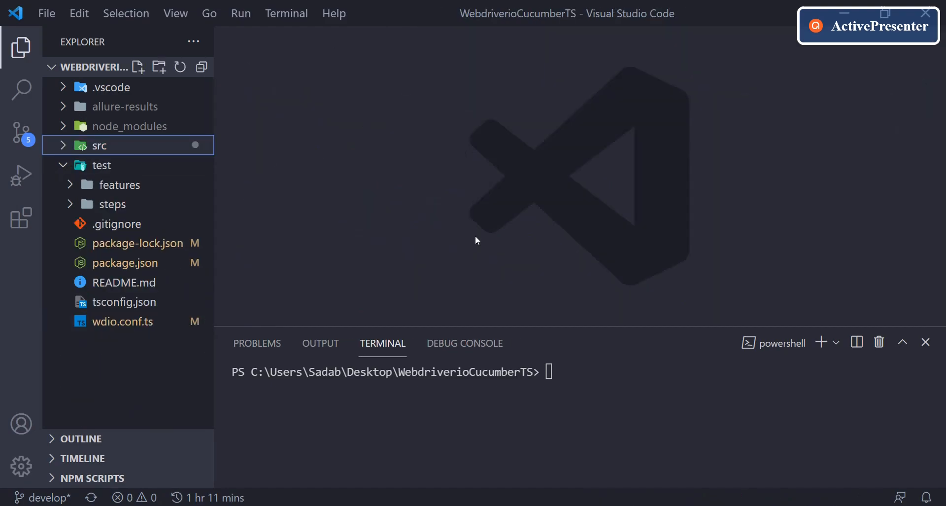
pyautogui.moveTo(421, 403)
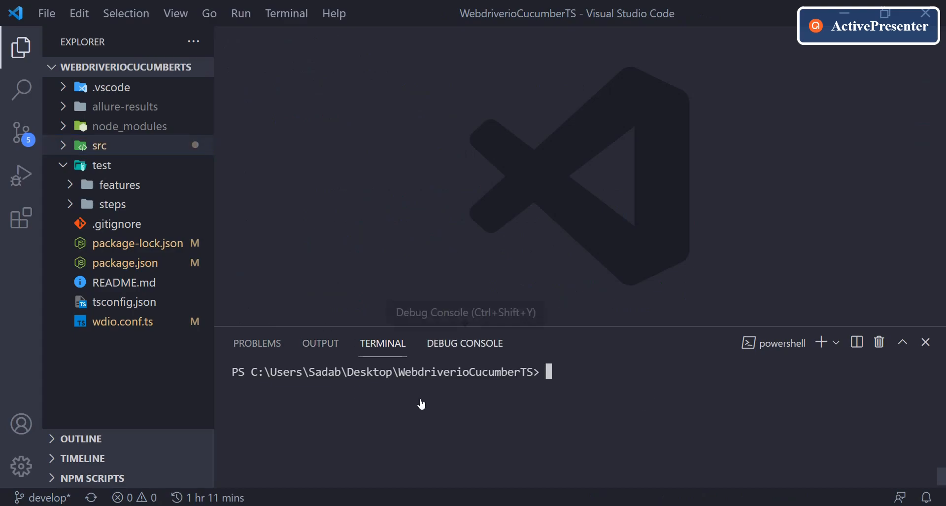
pyautogui.moveTo(109, 192)
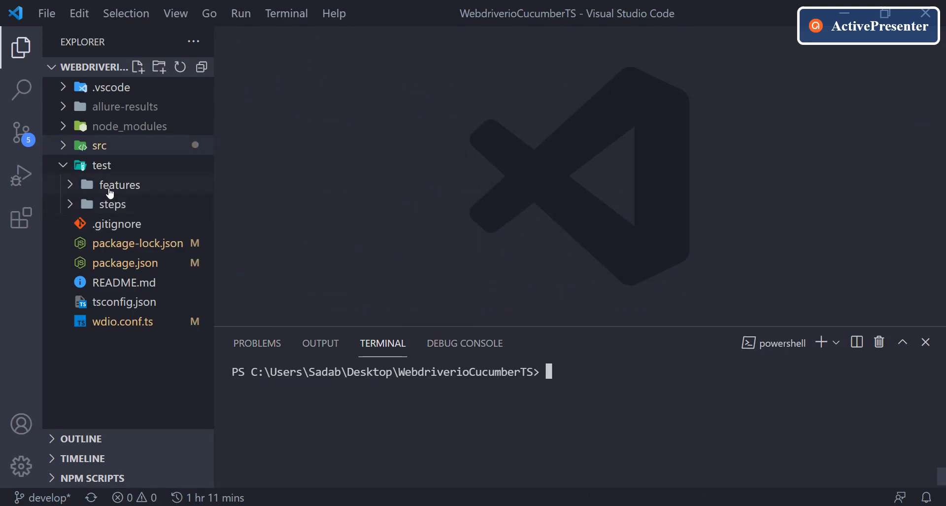
pyautogui.click(119, 184)
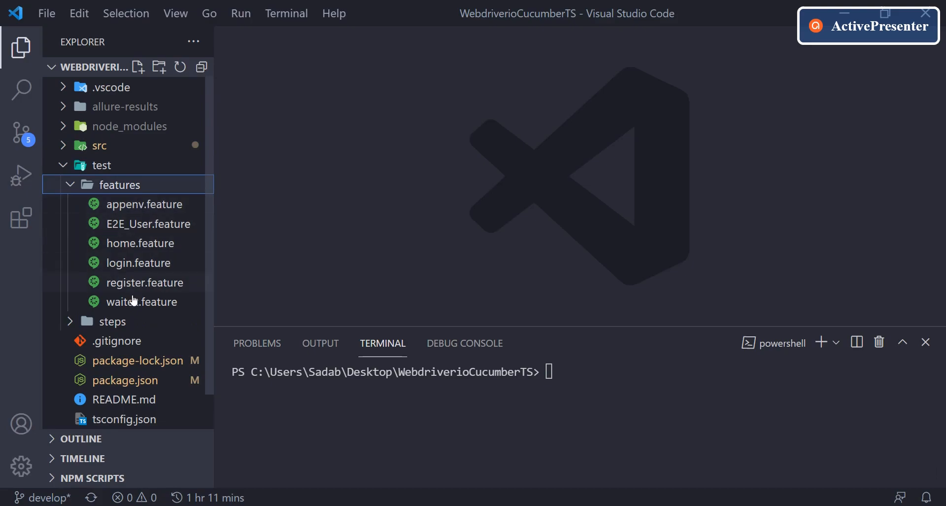
pyautogui.moveTo(144, 304)
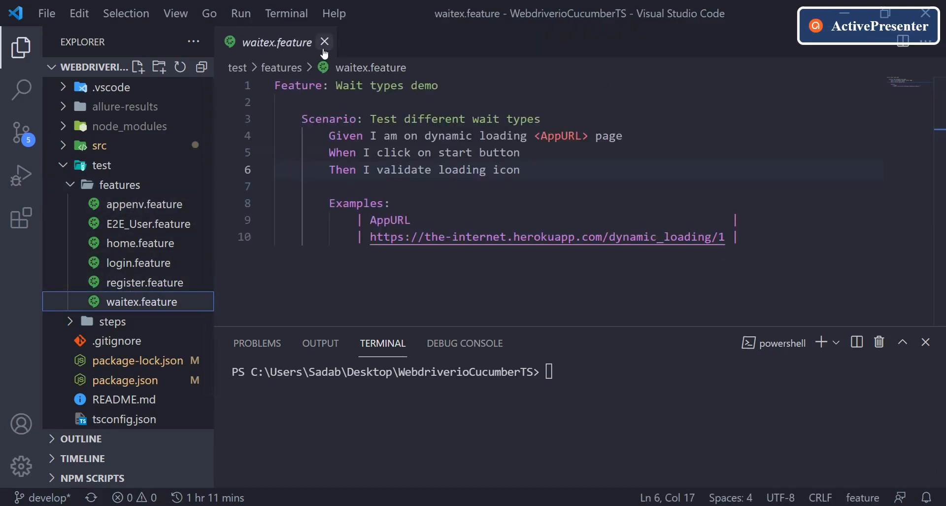
pyautogui.click(324, 43)
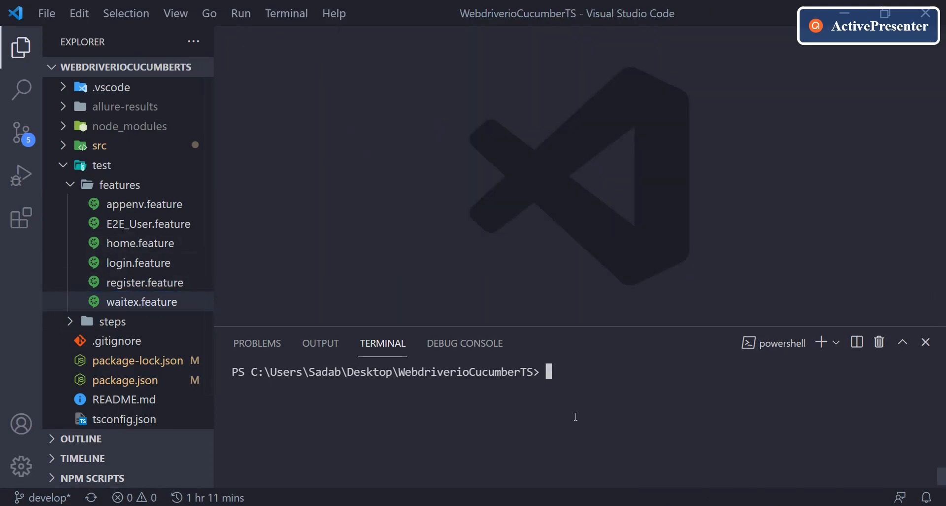
pyautogui.moveTo(127, 302)
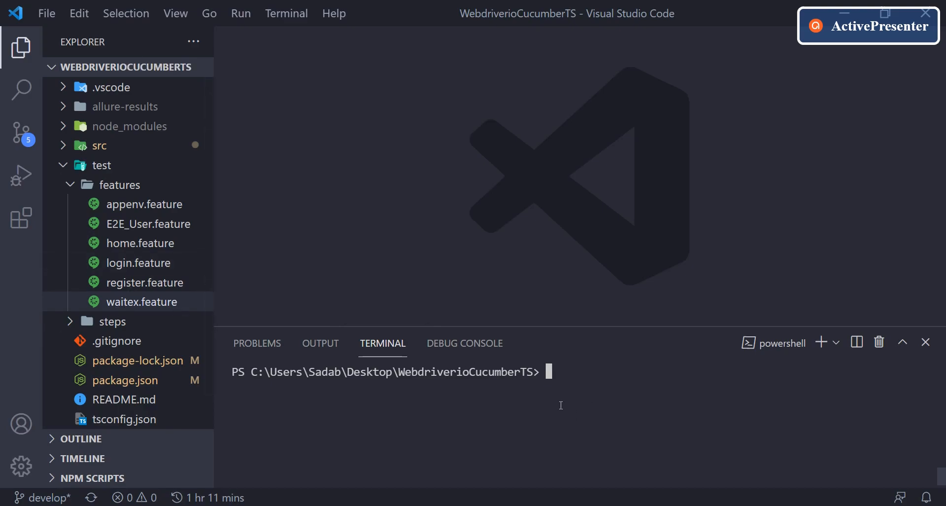
# Step: Run 'npm test -- --spec ./test/features/waitex.feature' in the terminal, correcting the folder typo
pyautogui.write('npm test --')
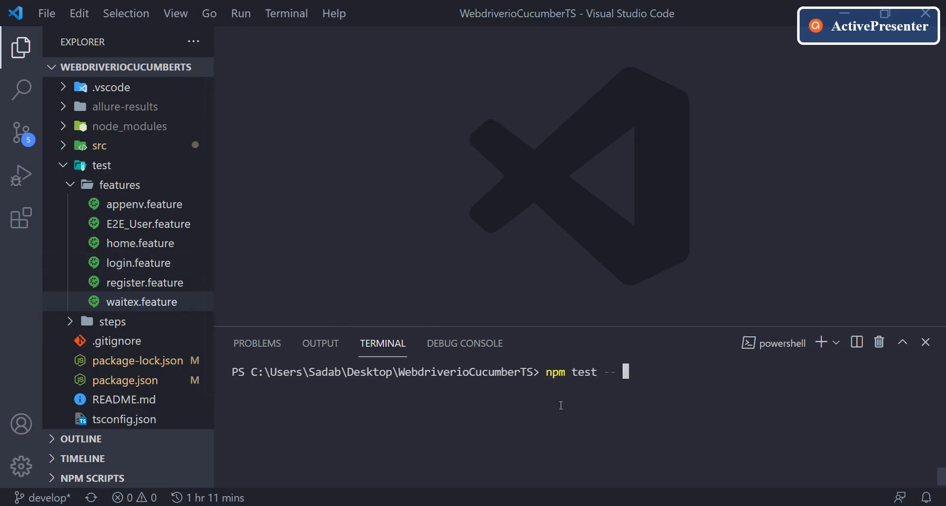
pyautogui.write('--spr')
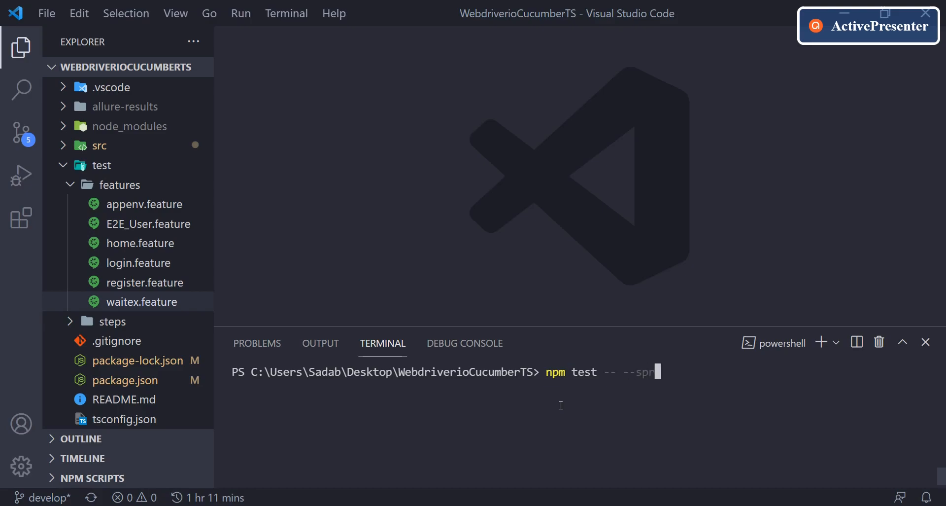
pyautogui.write('ec')
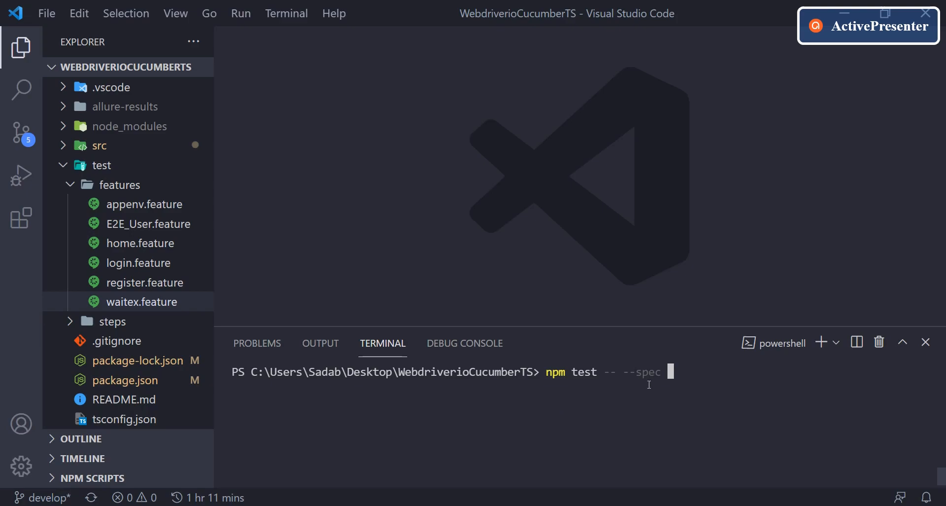
pyautogui.moveTo(616, 402)
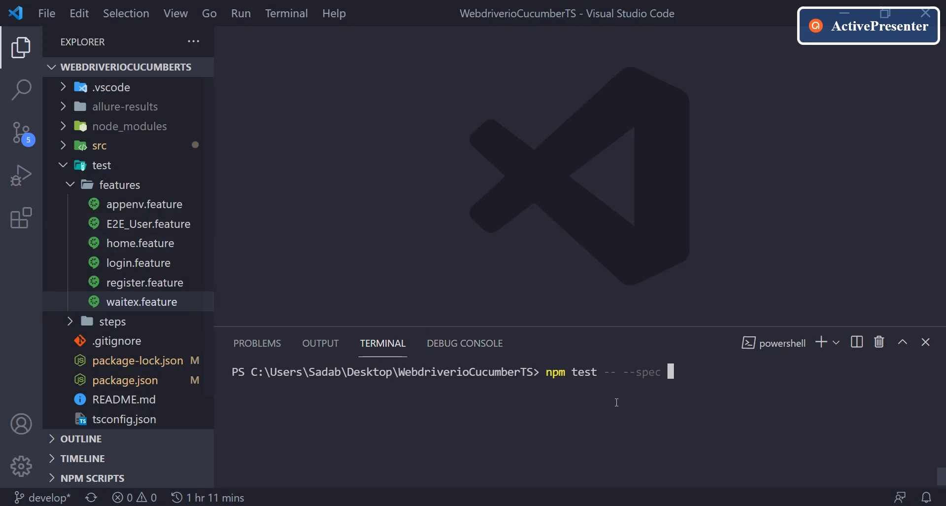
pyautogui.moveTo(626, 374)
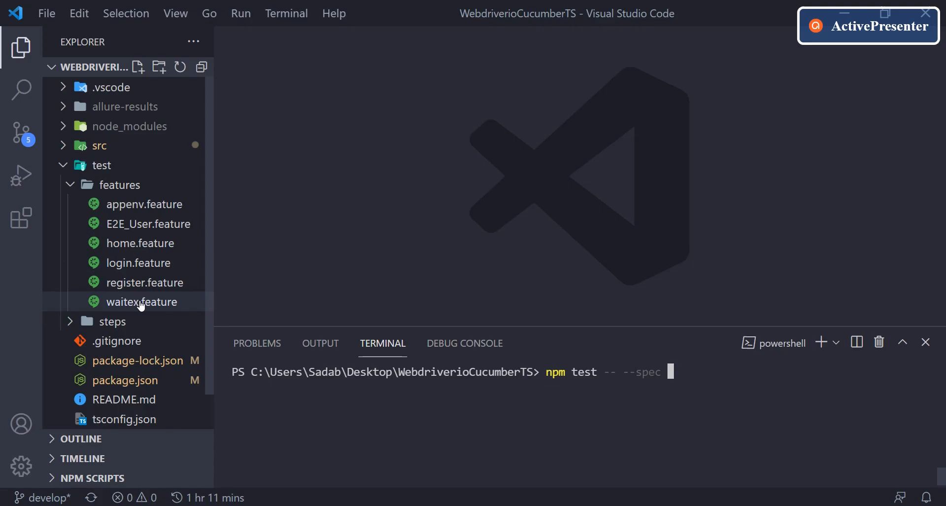
pyautogui.moveTo(139, 297)
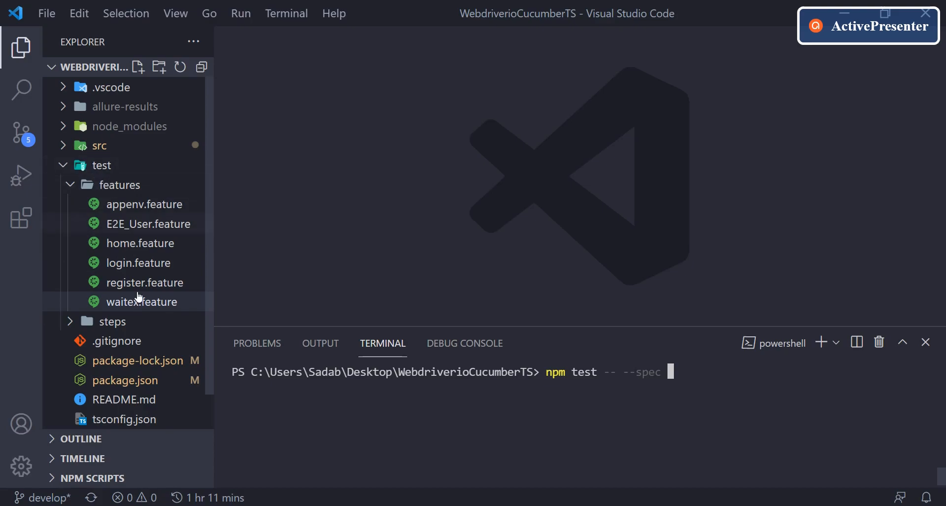
pyautogui.write('./')
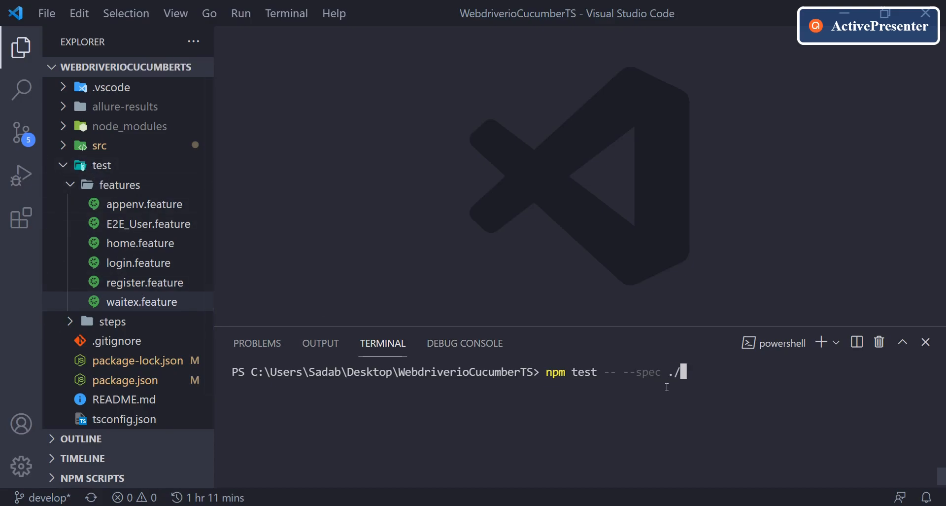
pyautogui.write('test/fe')
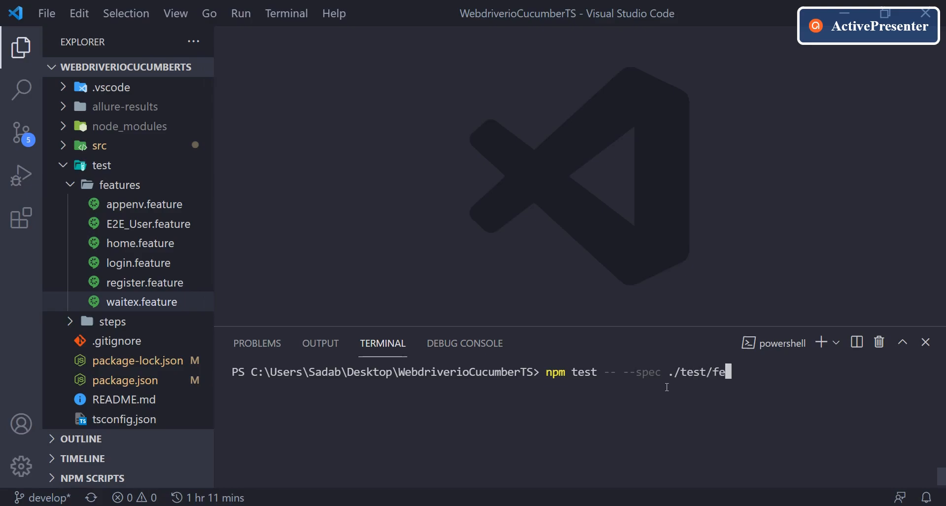
pyautogui.write('atrures')
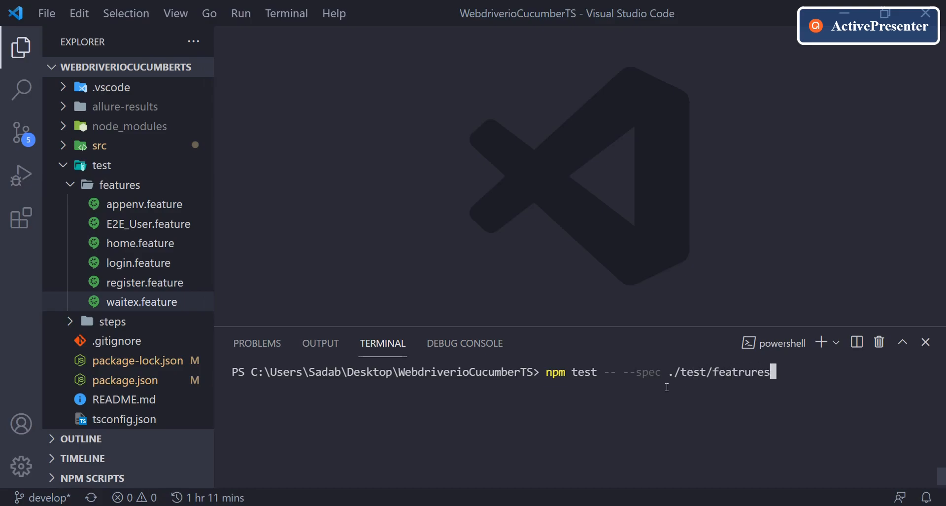
pyautogui.moveTo(139, 302)
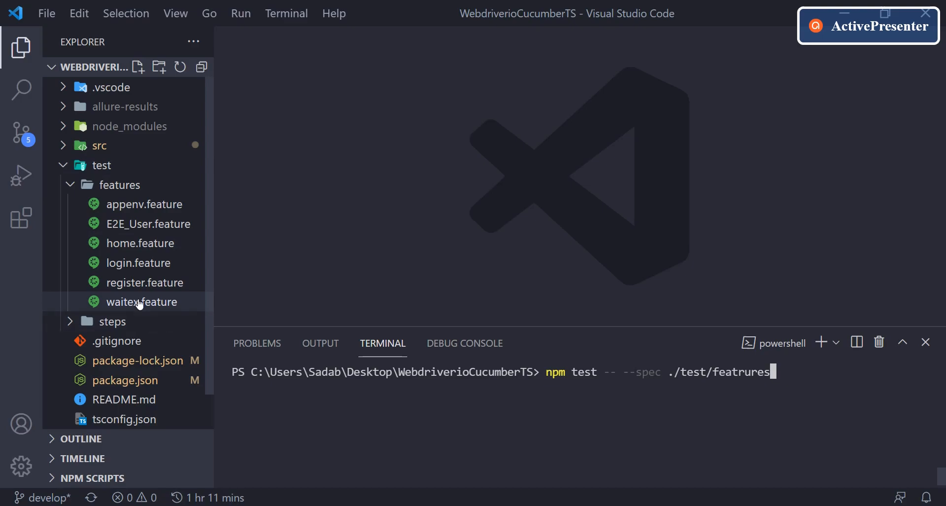
pyautogui.press('Backspace')
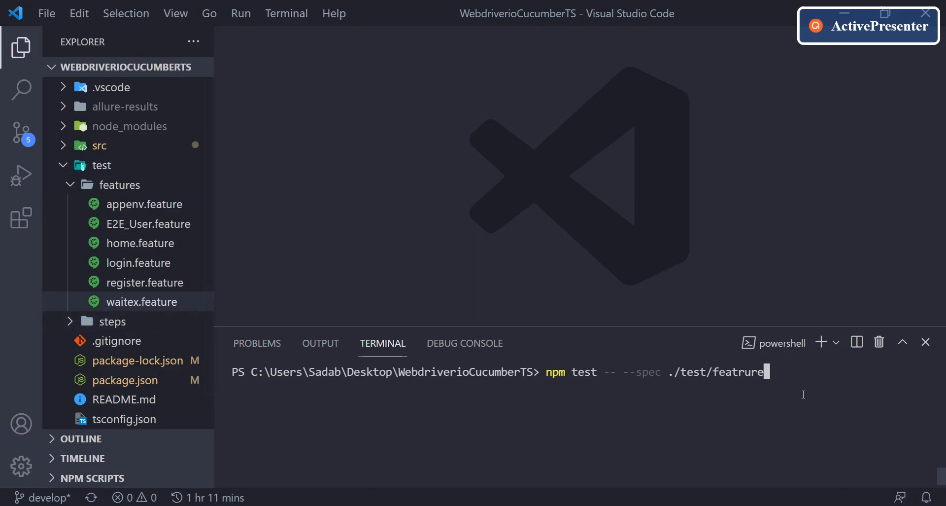
pyautogui.press('Backspace')
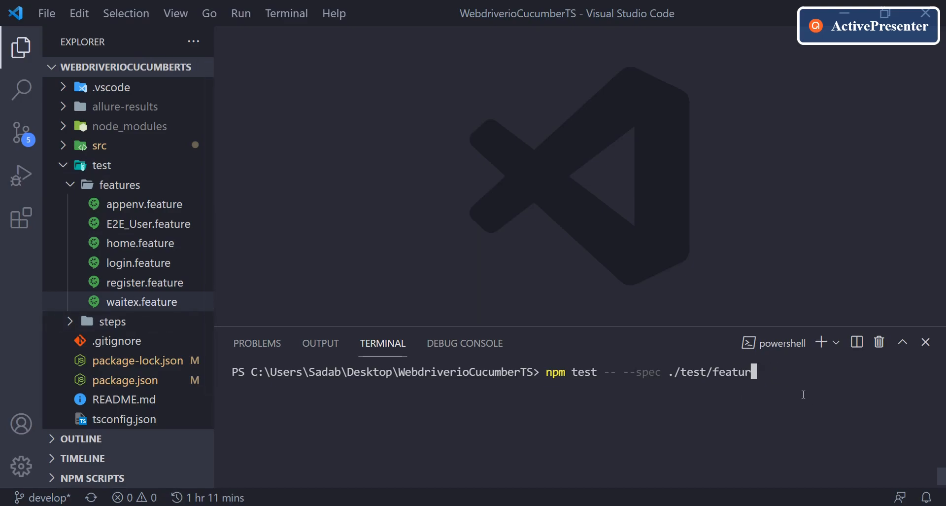
pyautogui.write('es/')
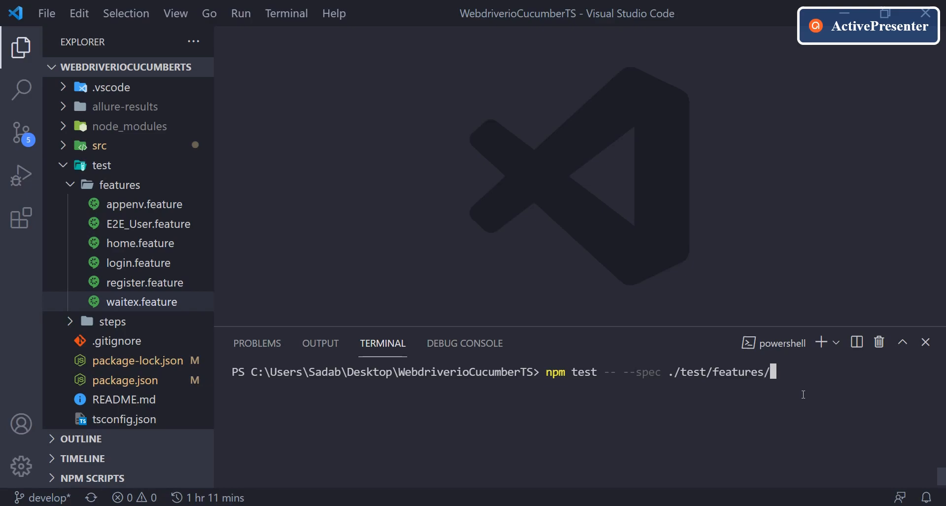
pyautogui.write('waitex.')
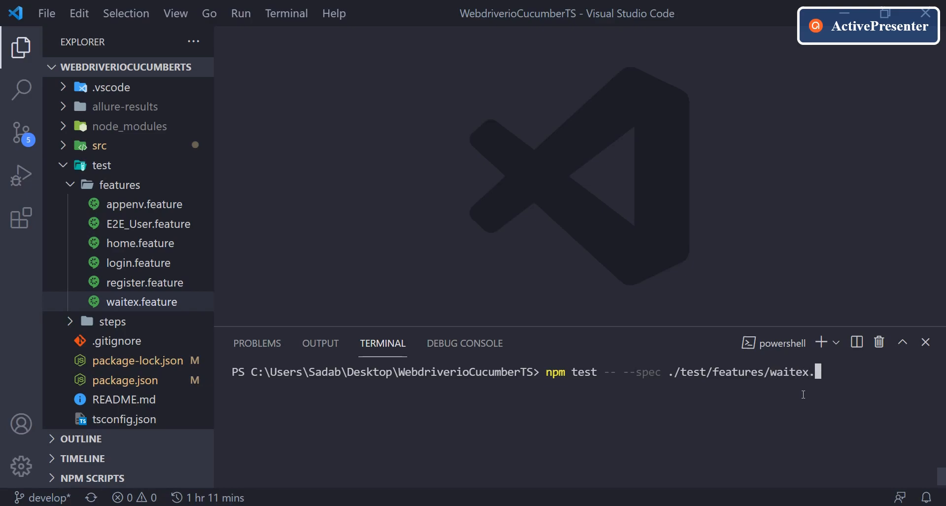
pyautogui.write('feature')
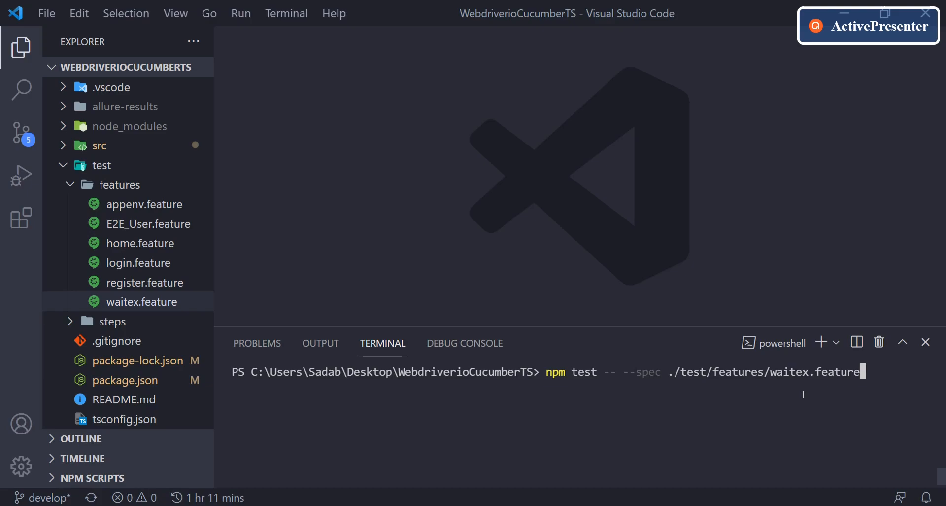
pyautogui.moveTo(880, 395)
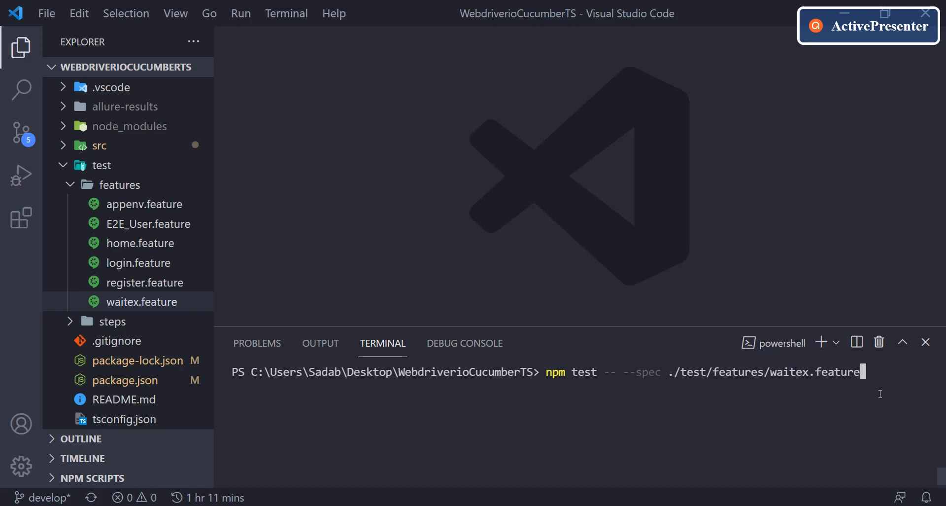
pyautogui.press('Return')
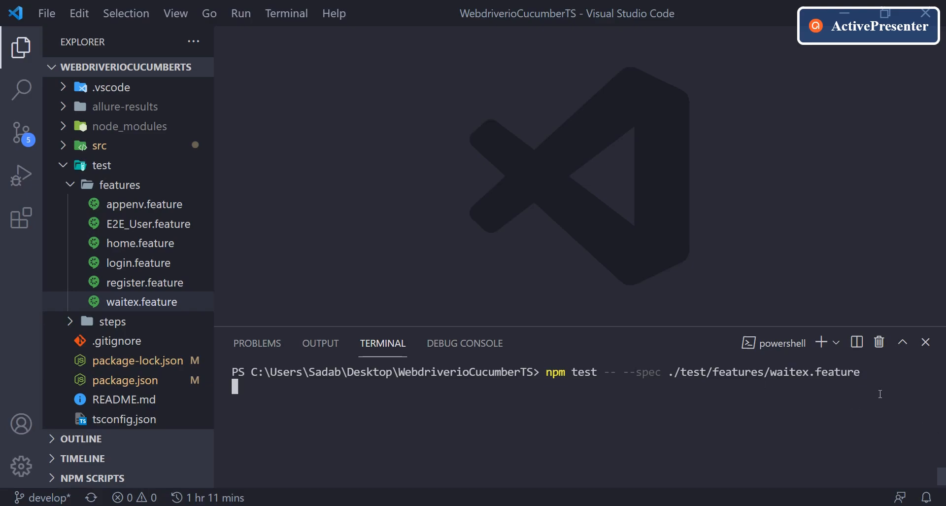
# Step: Read the run's 'Cannot find module src/config/APIConfig' failure, then clear the terminal with cls
pyautogui.press('Return')
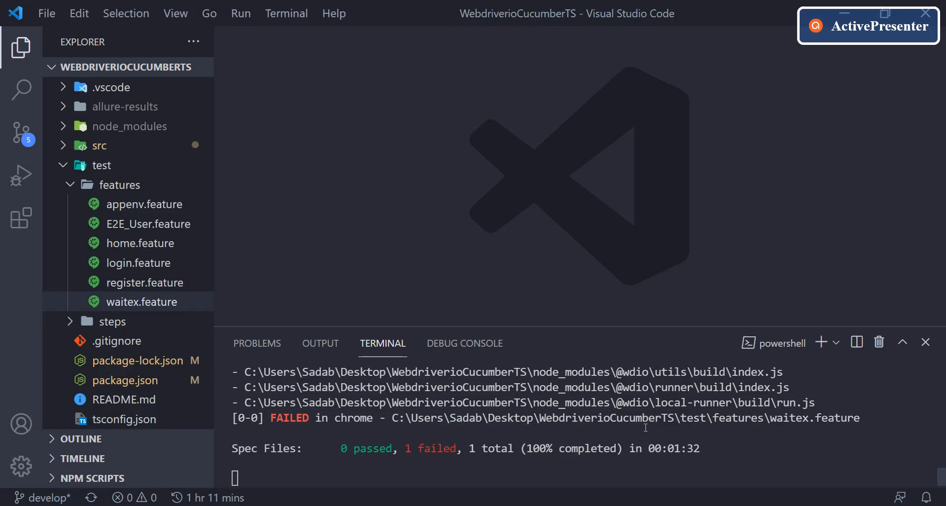
pyautogui.moveTo(811, 460)
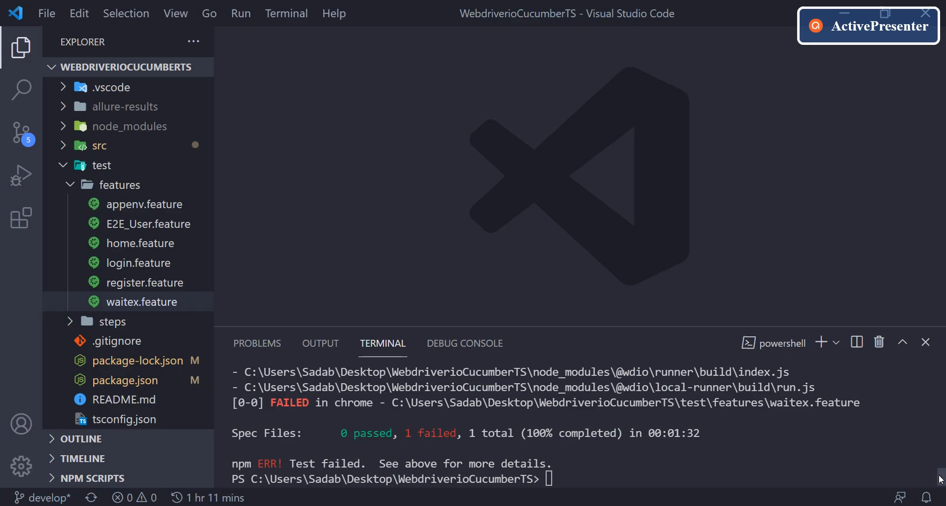
pyautogui.scroll(3)
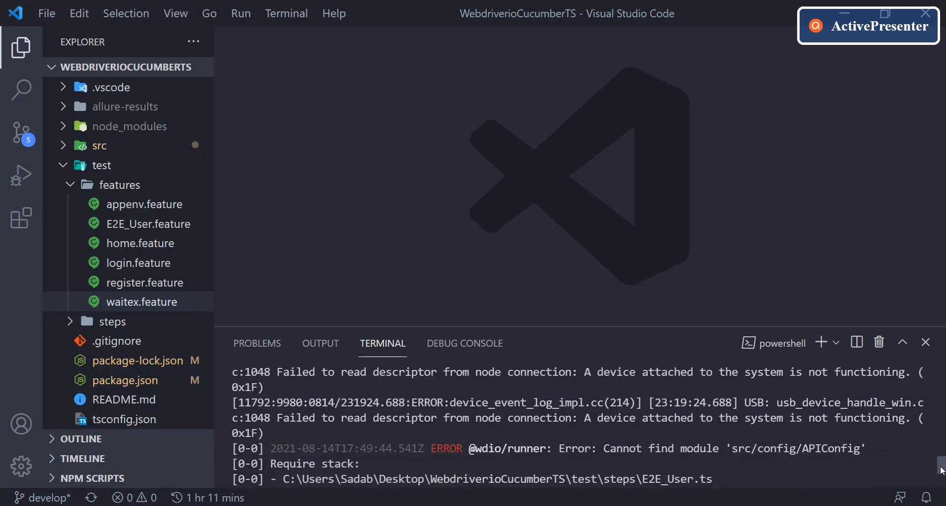
pyautogui.scroll(-3)
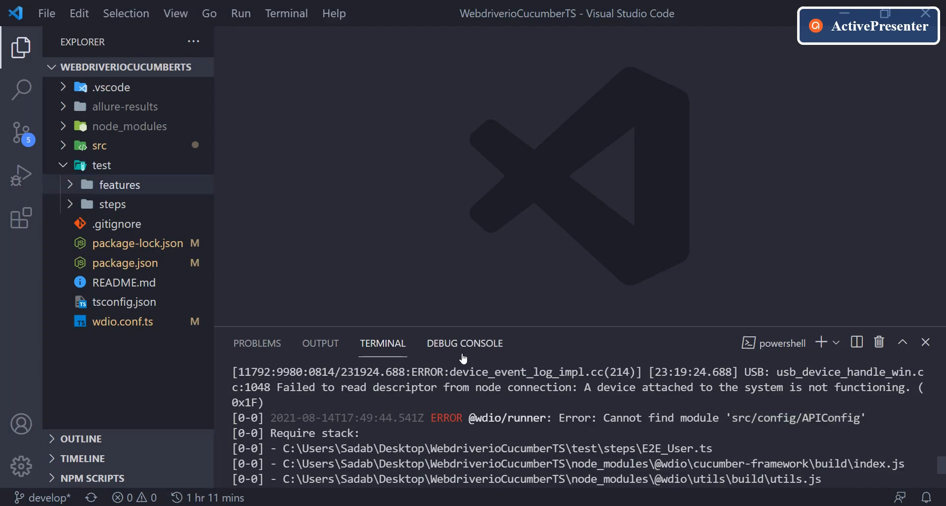
pyautogui.write('cls')
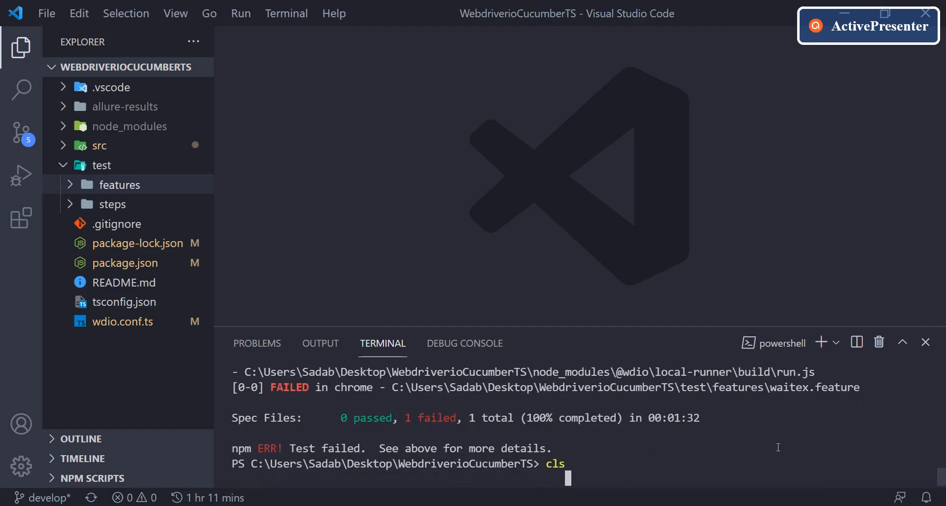
pyautogui.press('Return')
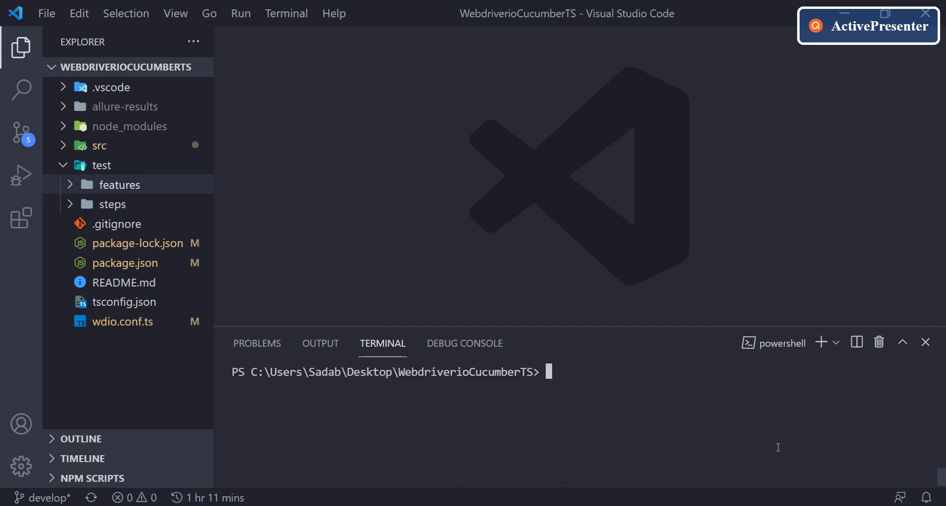
# Step: Run 'npm install tsconfig-paths --save-dev' to add tsconfig-paths as a dev dependency
pyautogui.write('np')
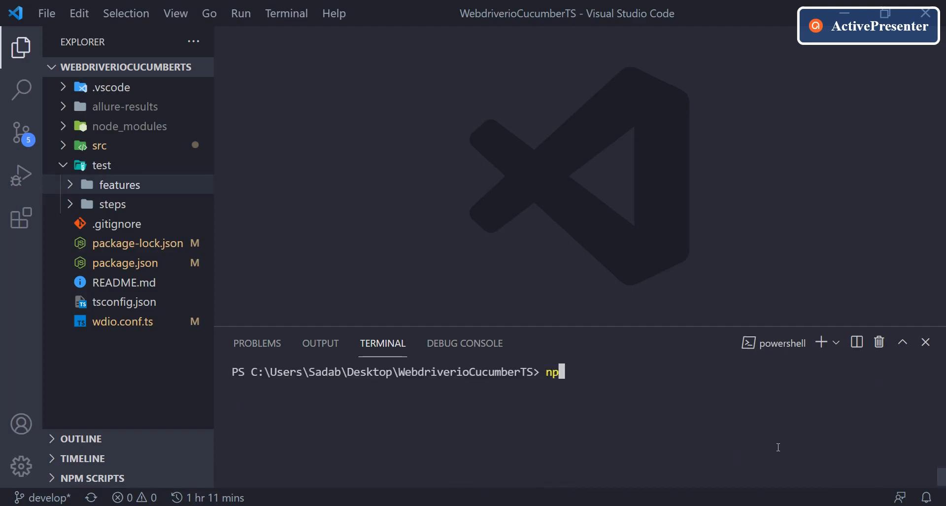
pyautogui.write('m i')
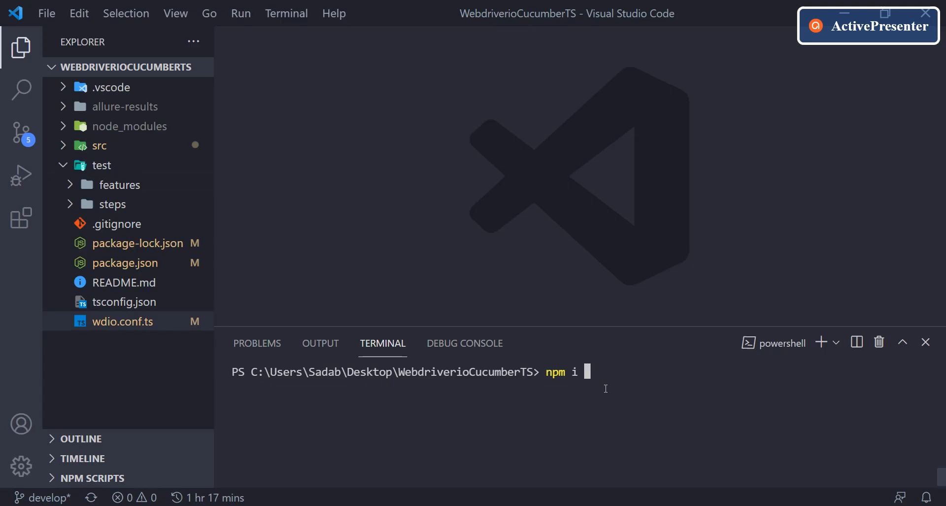
pyautogui.write('ns')
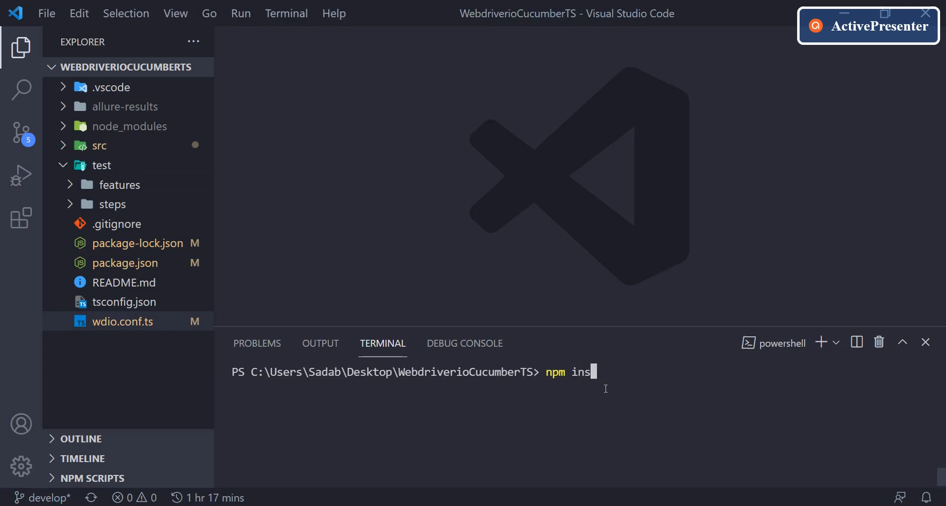
pyautogui.write('tall ts')
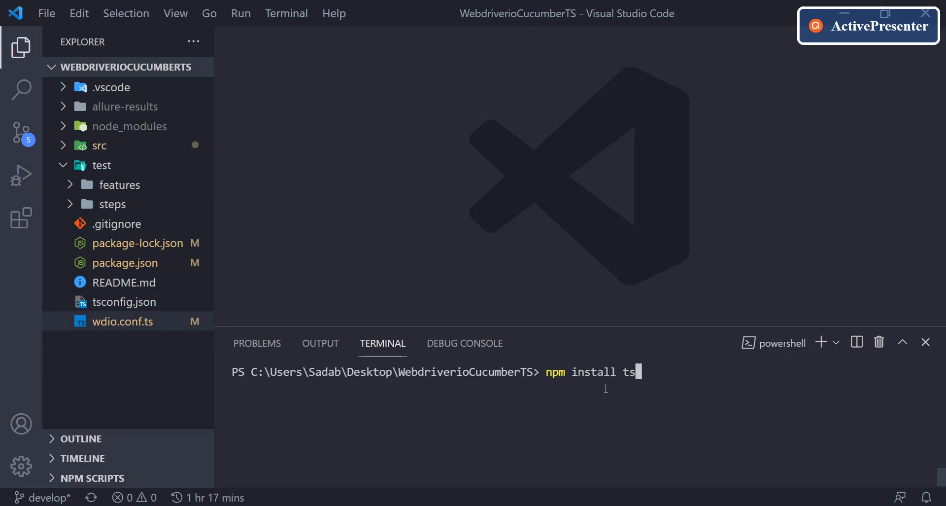
pyautogui.write('-config')
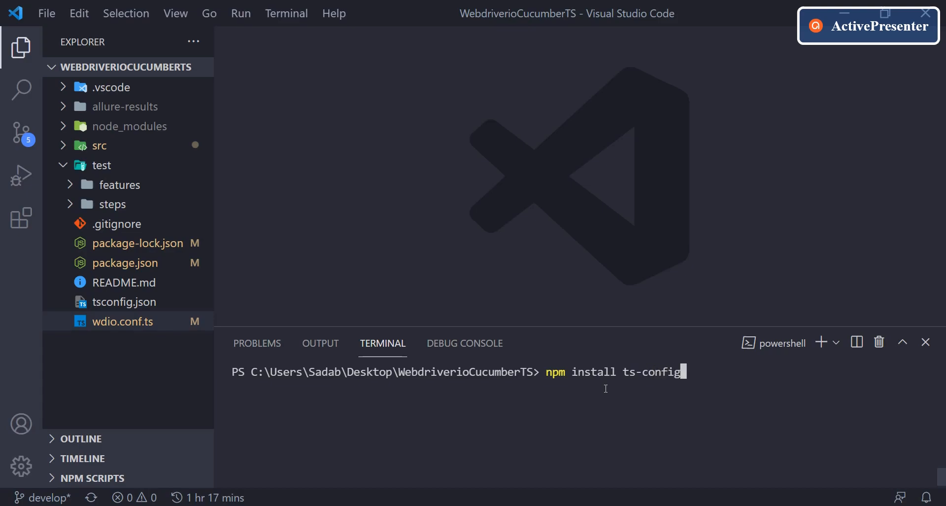
pyautogui.write('paths')
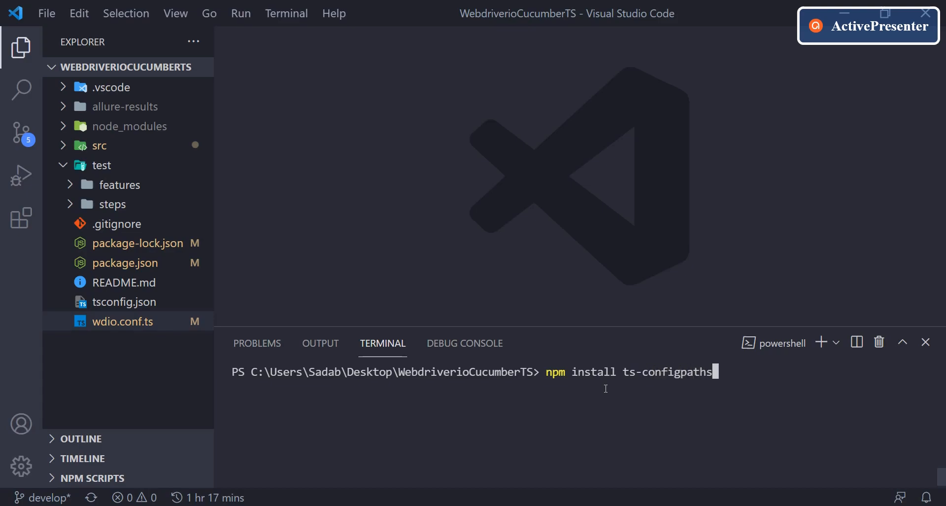
pyautogui.click(119, 321)
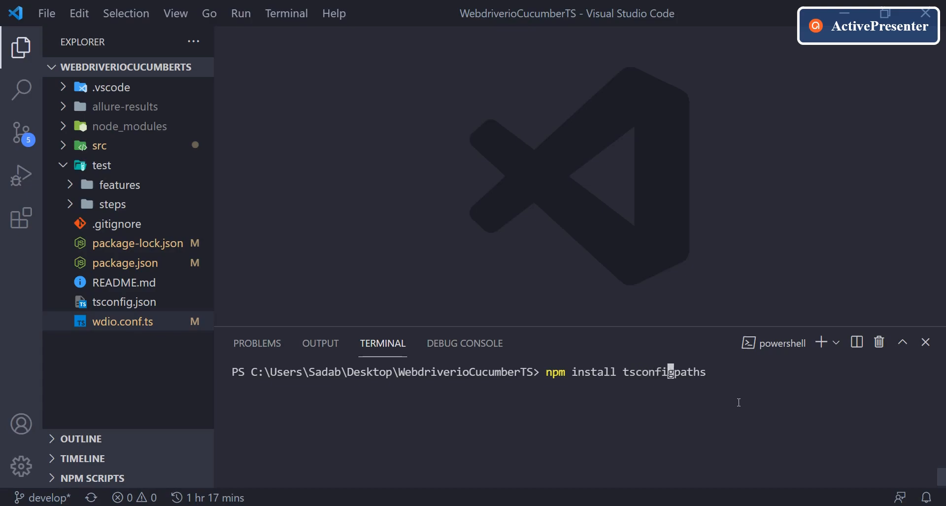
pyautogui.write('-')
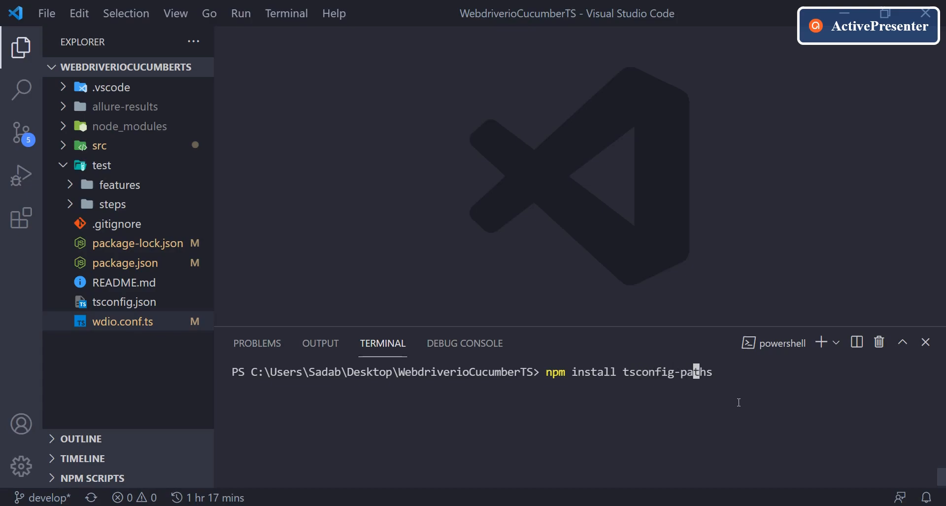
pyautogui.write('-')
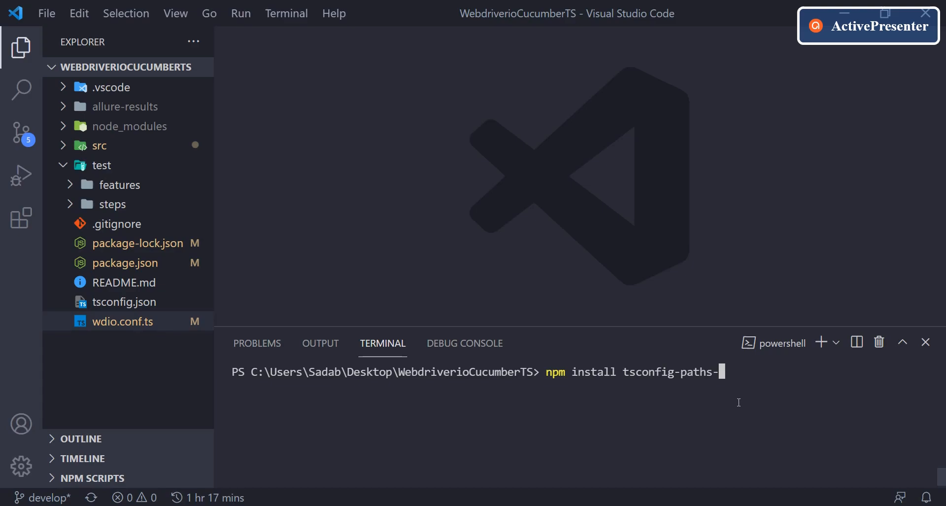
pyautogui.write('--sav')
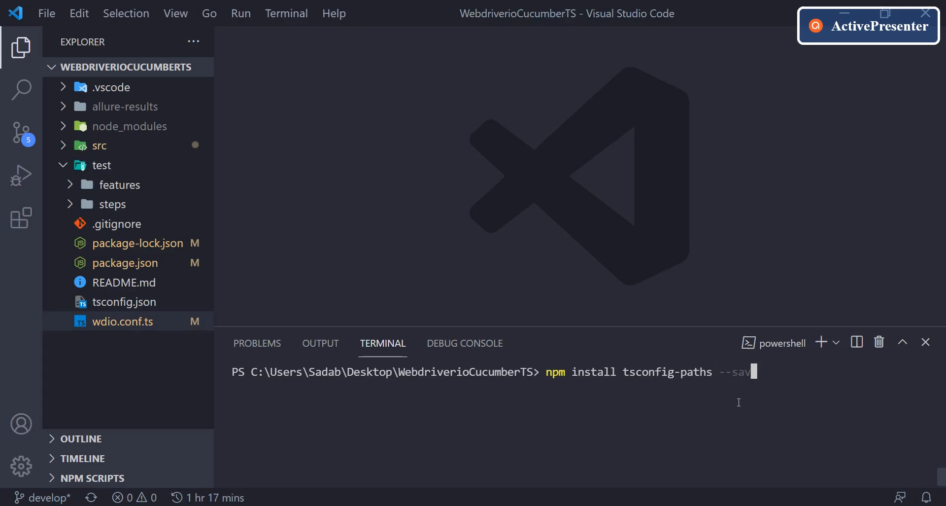
pyautogui.write('-dev')
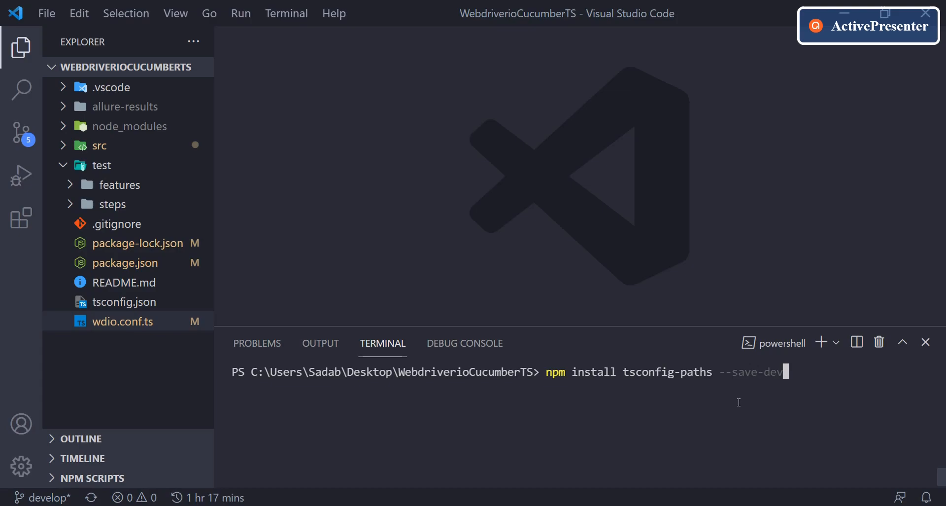
pyautogui.press('Return')
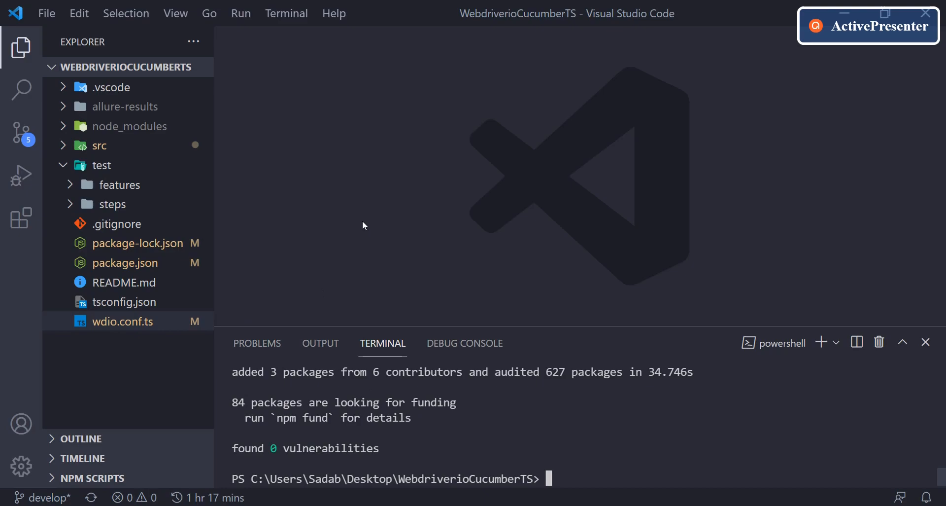
pyautogui.moveTo(124, 327)
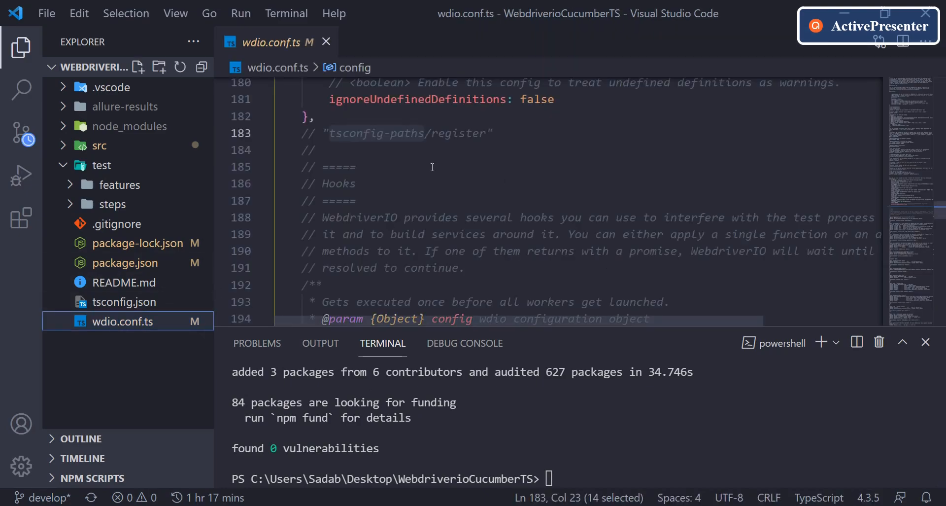
# Step: Scroll wdio.conf.ts to its cucumberOpts block requiring './test/steps/*.ts'
pyautogui.scroll(3)
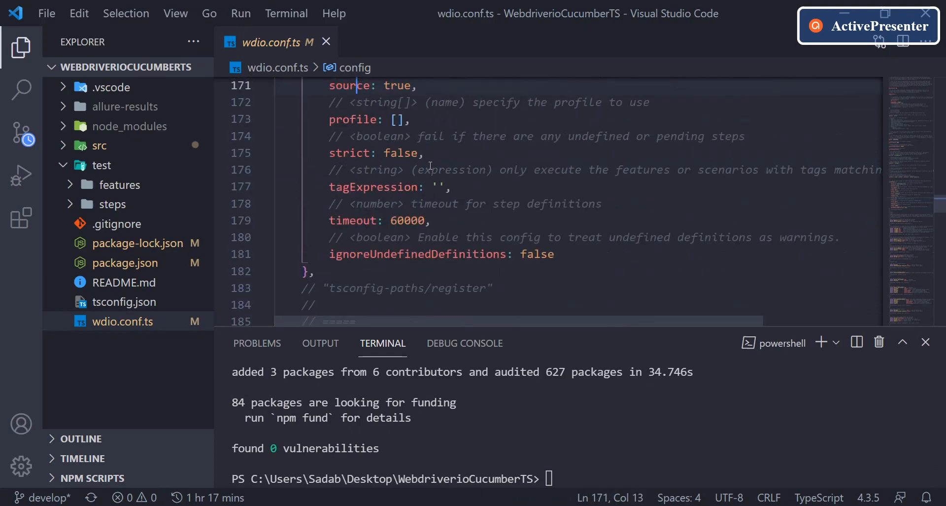
pyautogui.scroll(3)
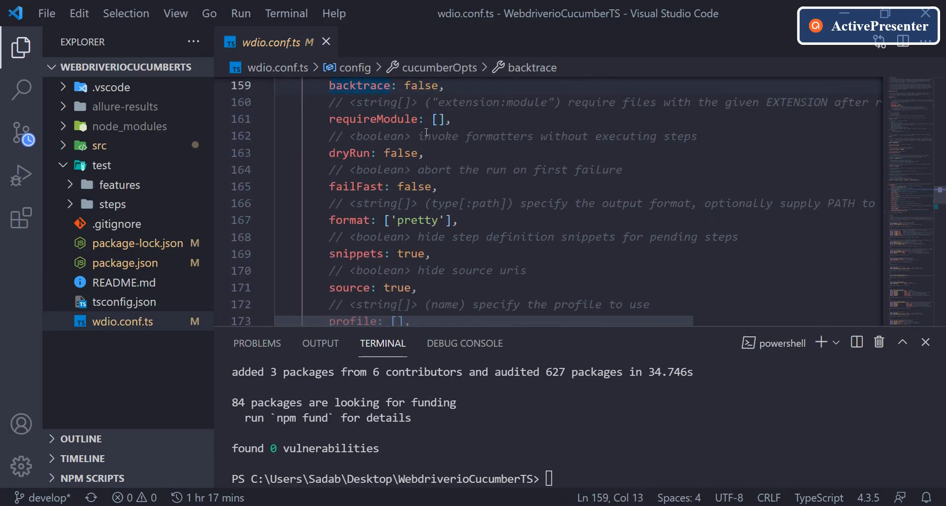
pyautogui.scroll(3)
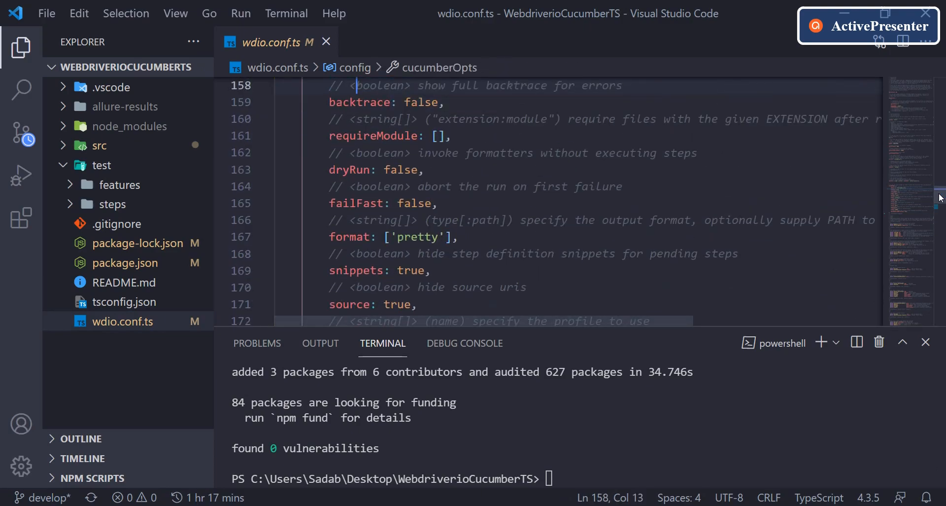
pyautogui.scroll(3)
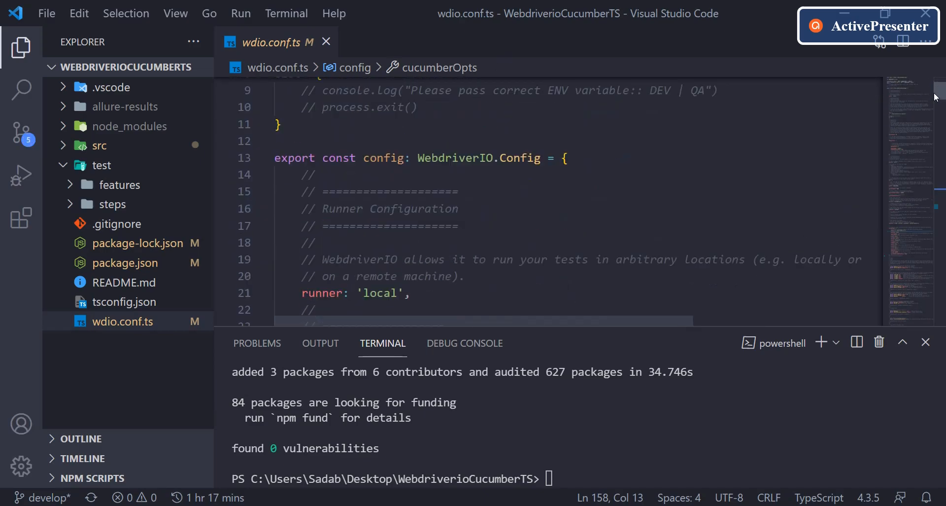
pyautogui.scroll(-3)
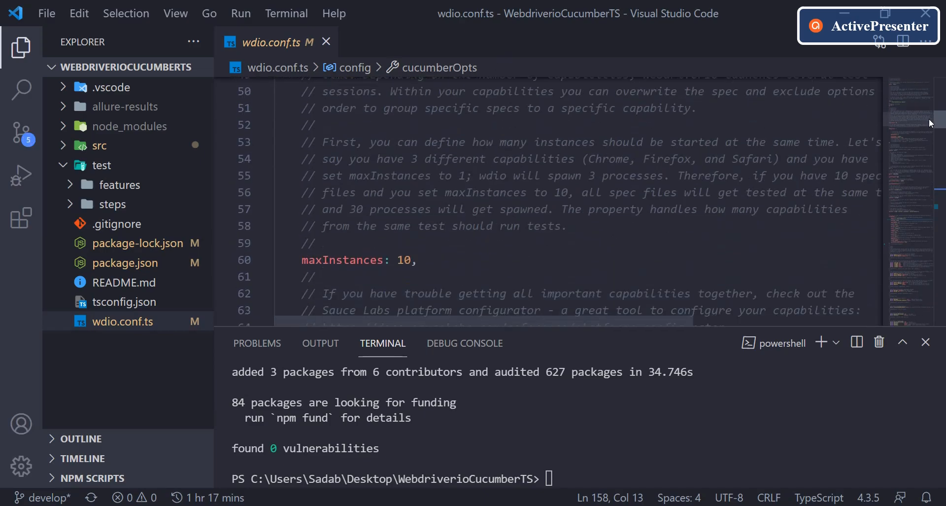
pyautogui.scroll(-3)
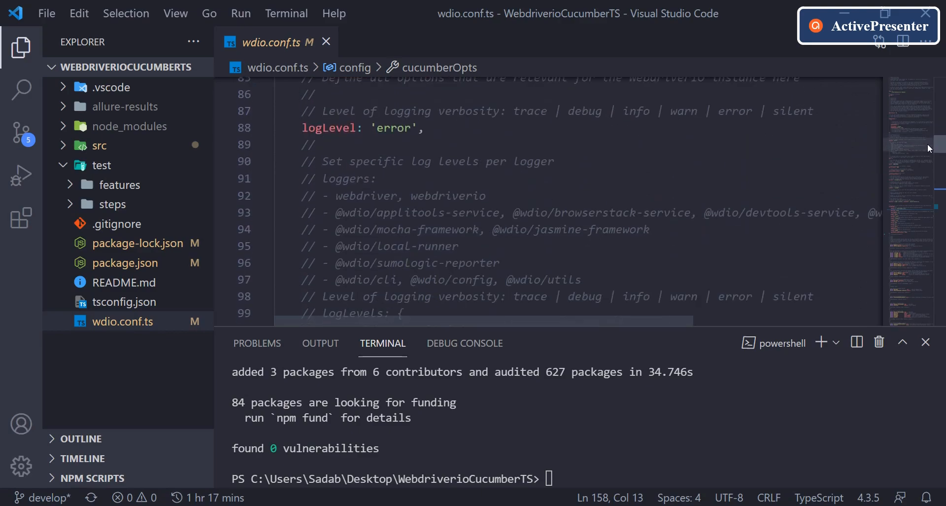
pyautogui.scroll(-3)
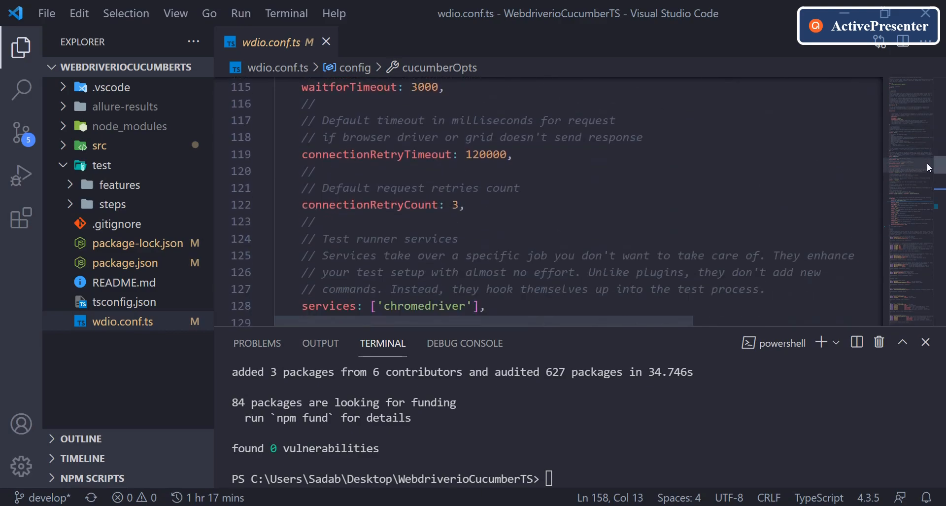
pyautogui.scroll(-3)
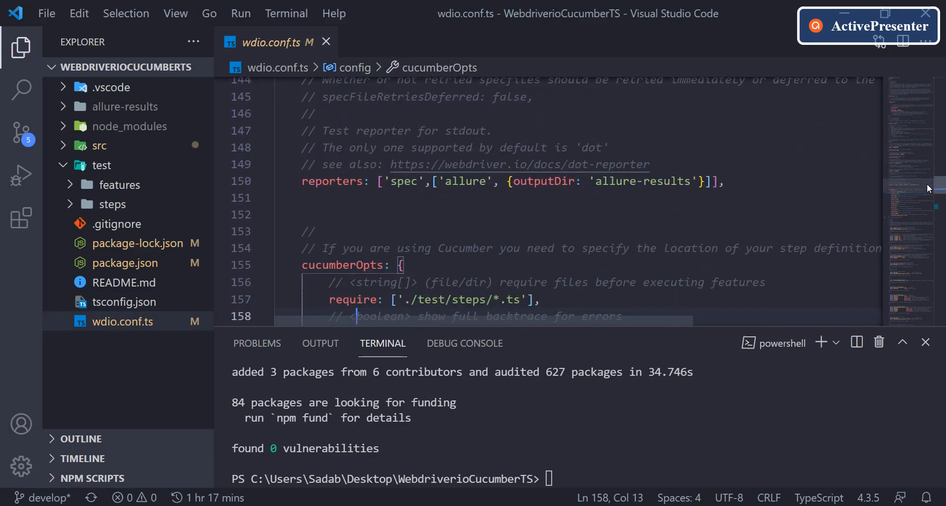
pyautogui.scroll(-3)
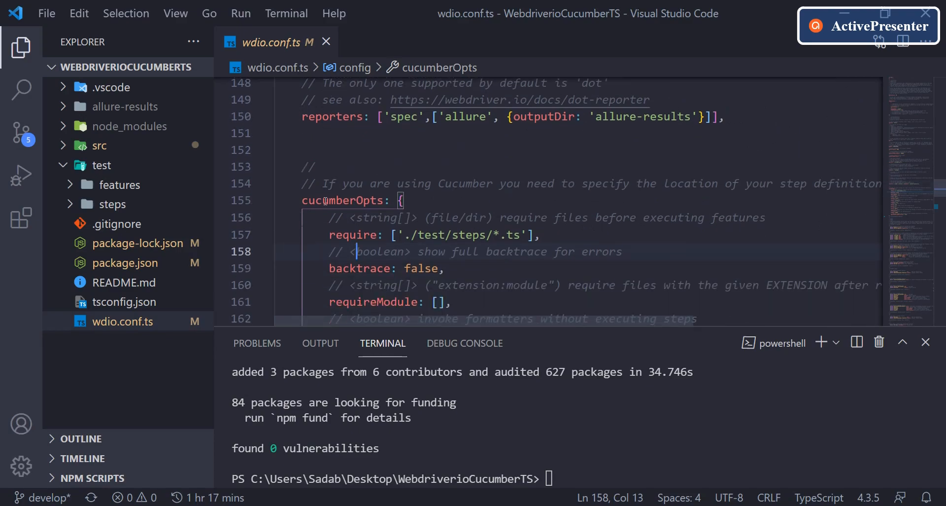
# Step: Set cucumberOpts requireModule to ["tsconfig-paths/register"] in wdio.conf.ts and save
pyautogui.doubleClick(342, 200)
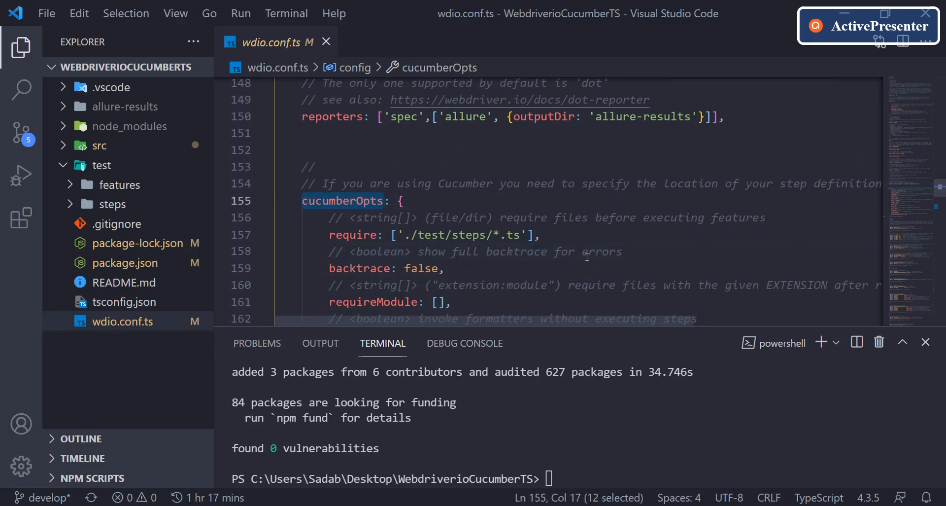
pyautogui.click(439, 301)
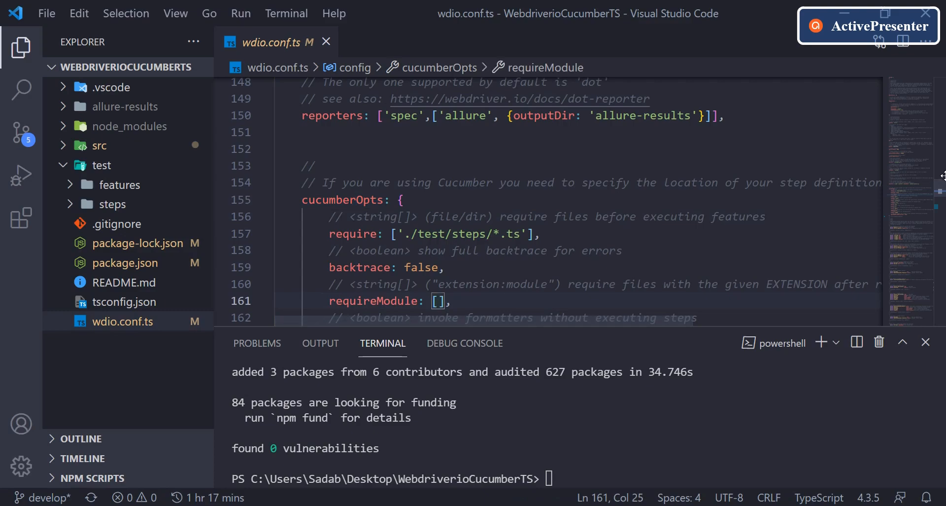
pyautogui.scroll(-3)
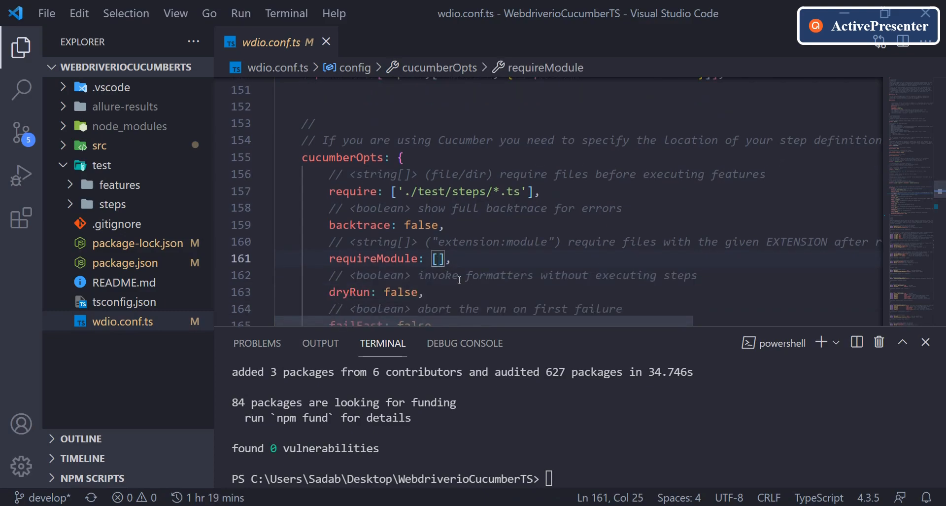
pyautogui.write('"')
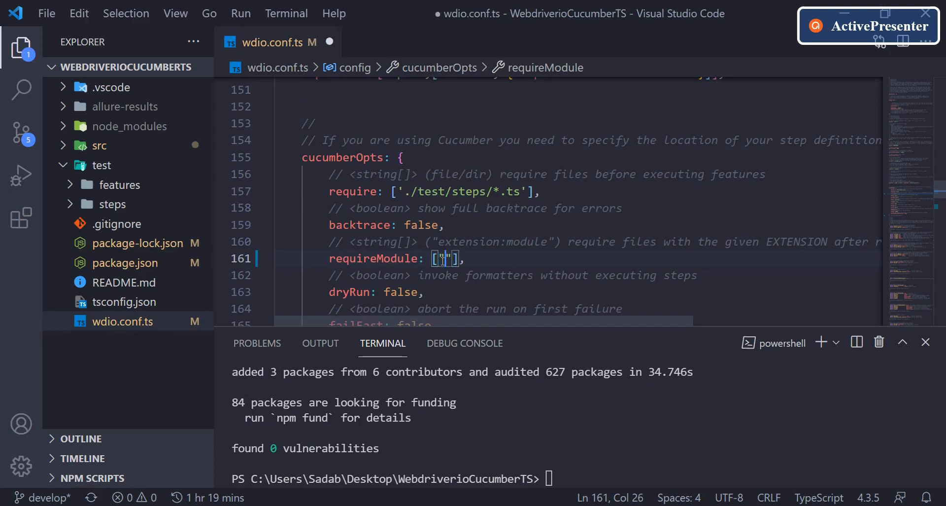
pyautogui.write('tscpm')
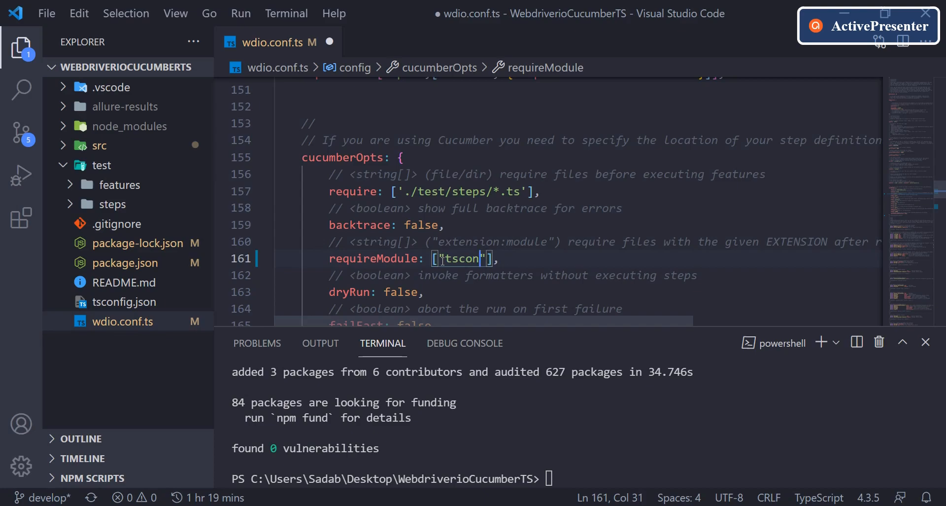
pyautogui.write('fig')
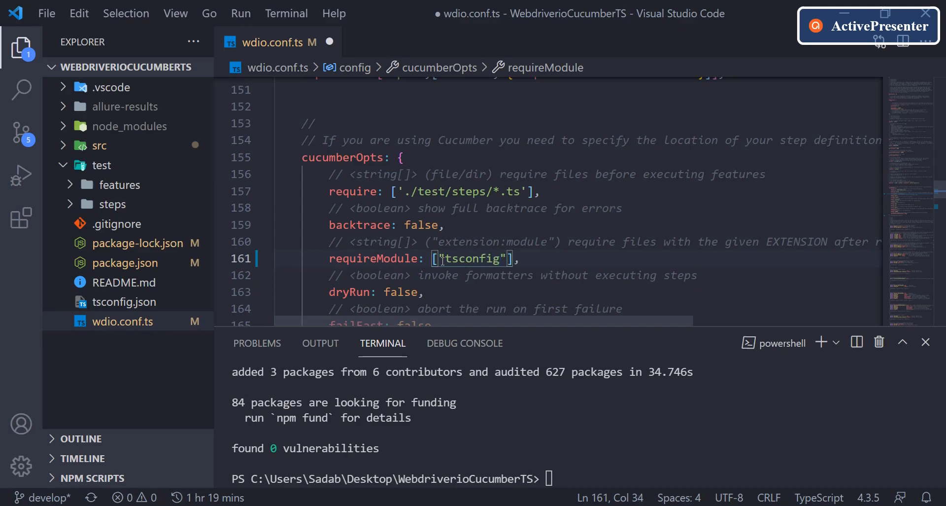
pyautogui.write('-paths/rgis')
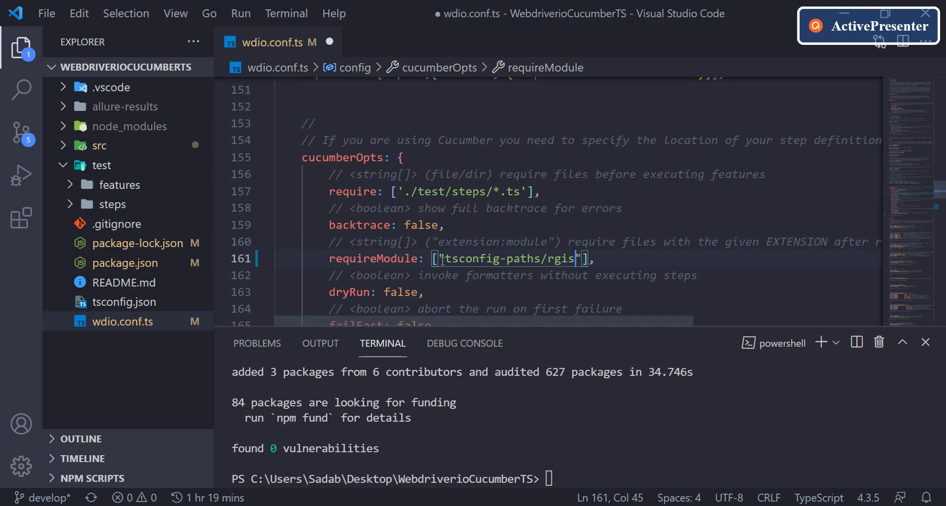
pyautogui.write('ter')
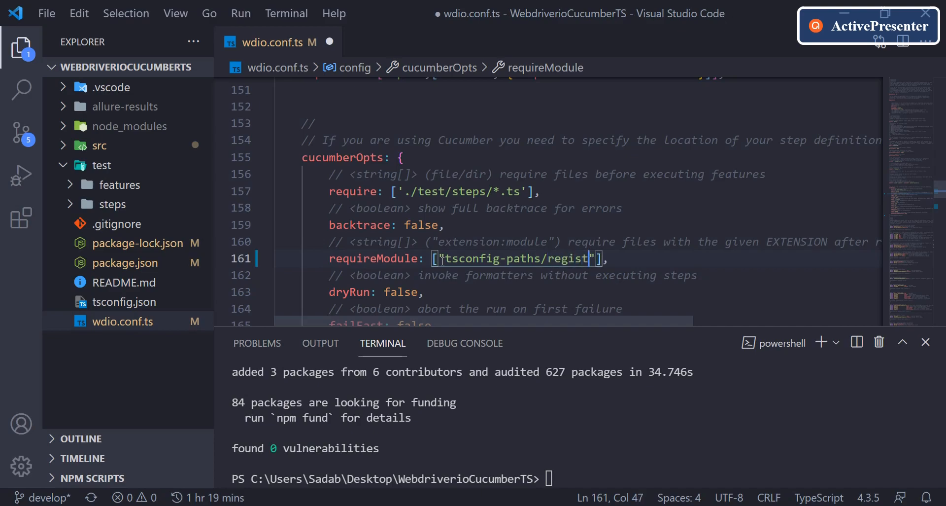
pyautogui.write('er')
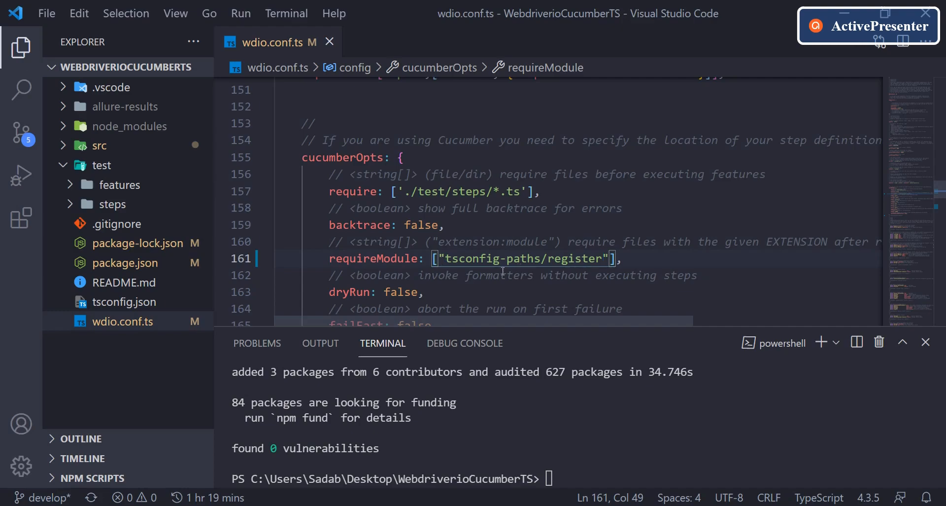
pyautogui.moveTo(669, 255)
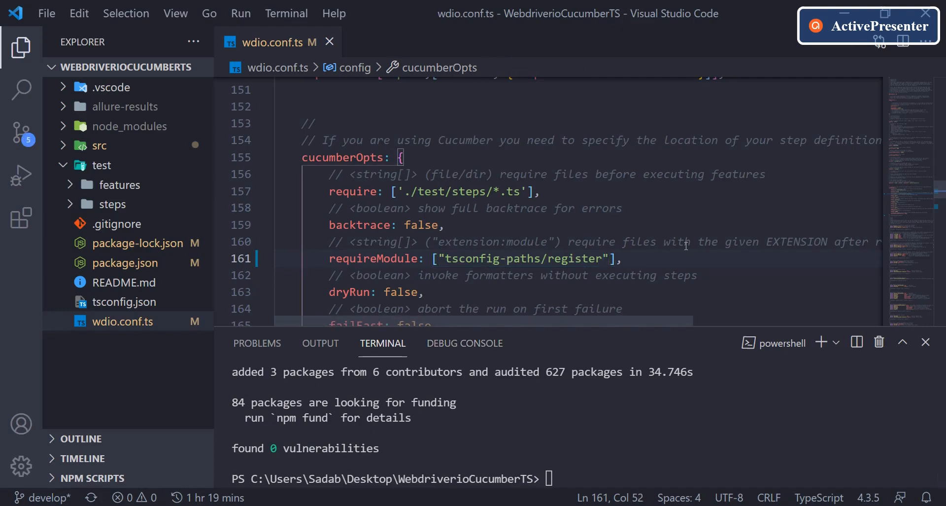
# Step: Close wdio.conf.ts and rerun 'npm test -- --spec ./test/features/waitex.feature' in the terminal
pyautogui.click(329, 43)
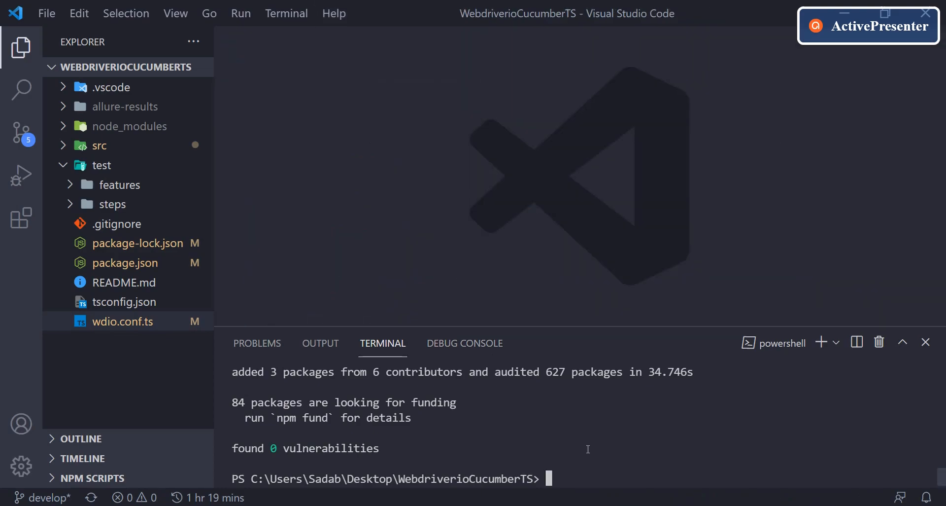
pyautogui.write('npm install tsconfig-paths --save-dev')
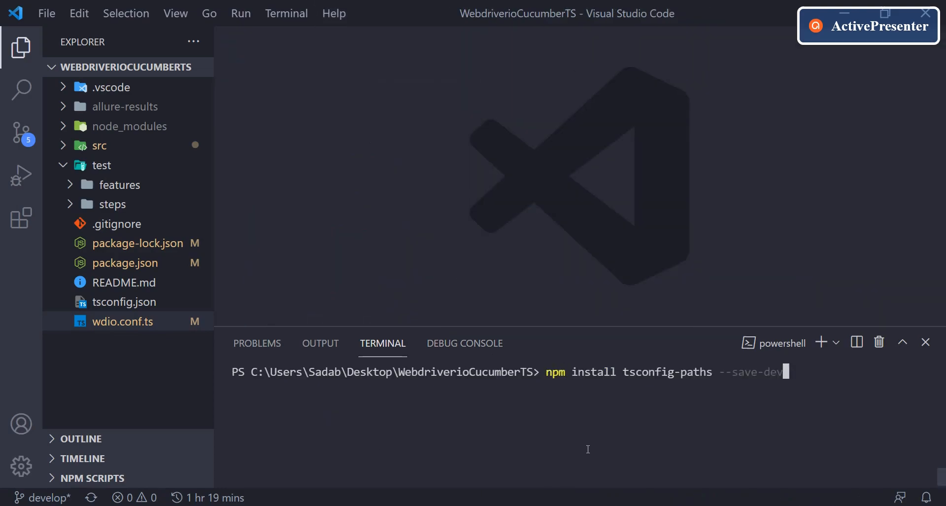
pyautogui.write('npm test -- --spec ./test/features/waitex.feature')
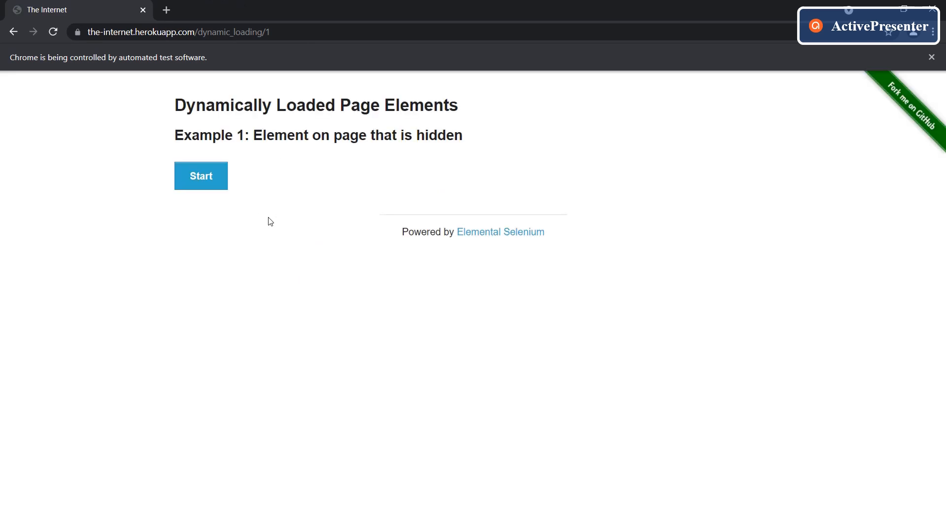
# Step: Let the automated Chrome session start loading the hidden element on the dynamic_loading/1 page
pyautogui.click(201, 175)
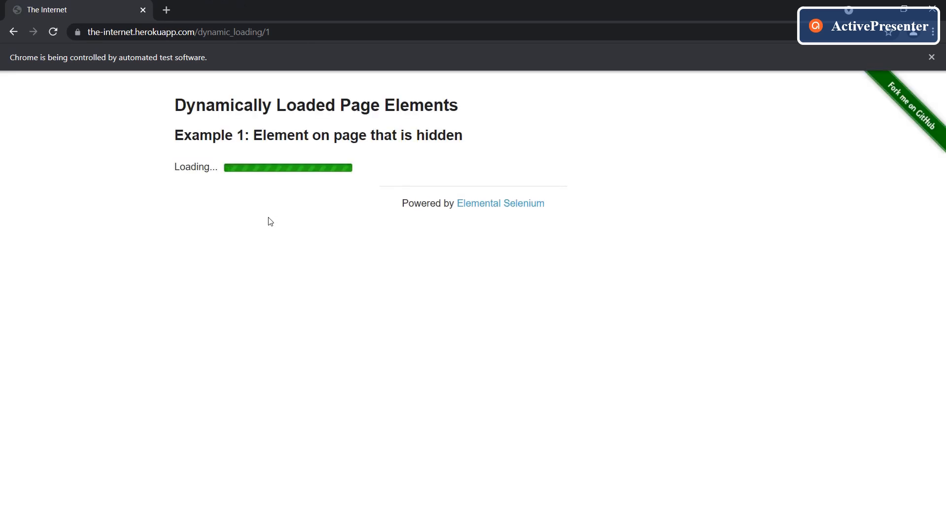
pyautogui.moveTo(304, 472)
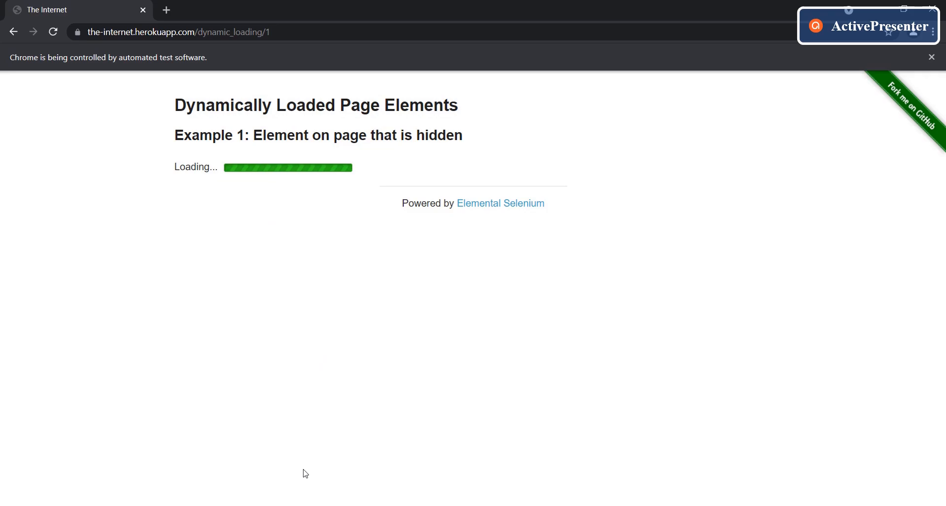